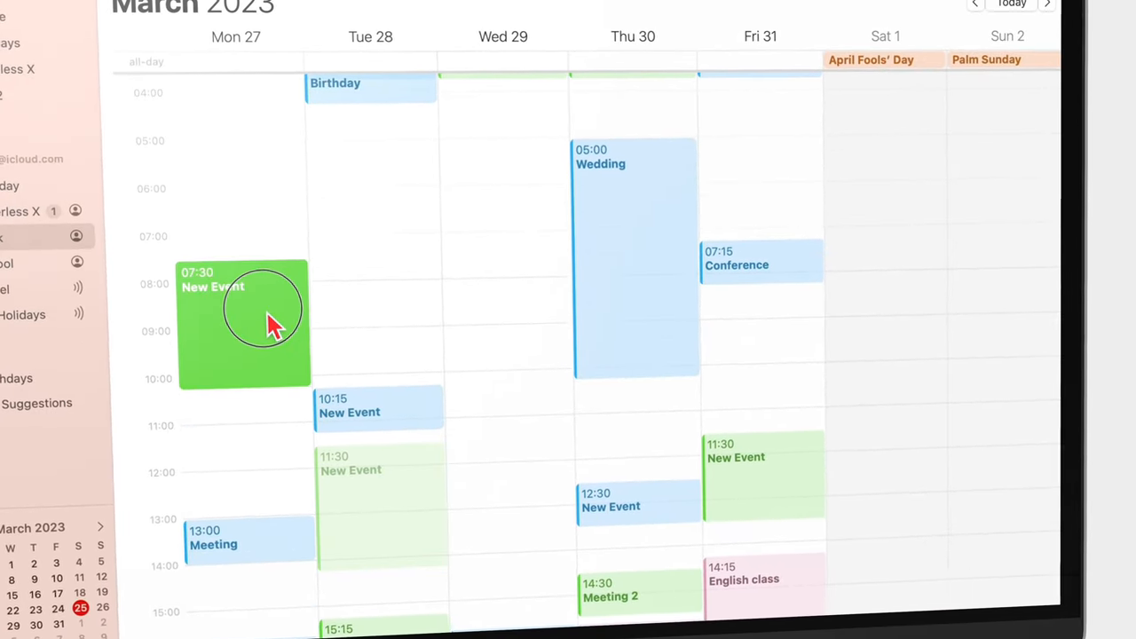
- Show March 2023 as a month grid with events from several calendars
{"action": "left_click", "coordinate": [614, 52]}
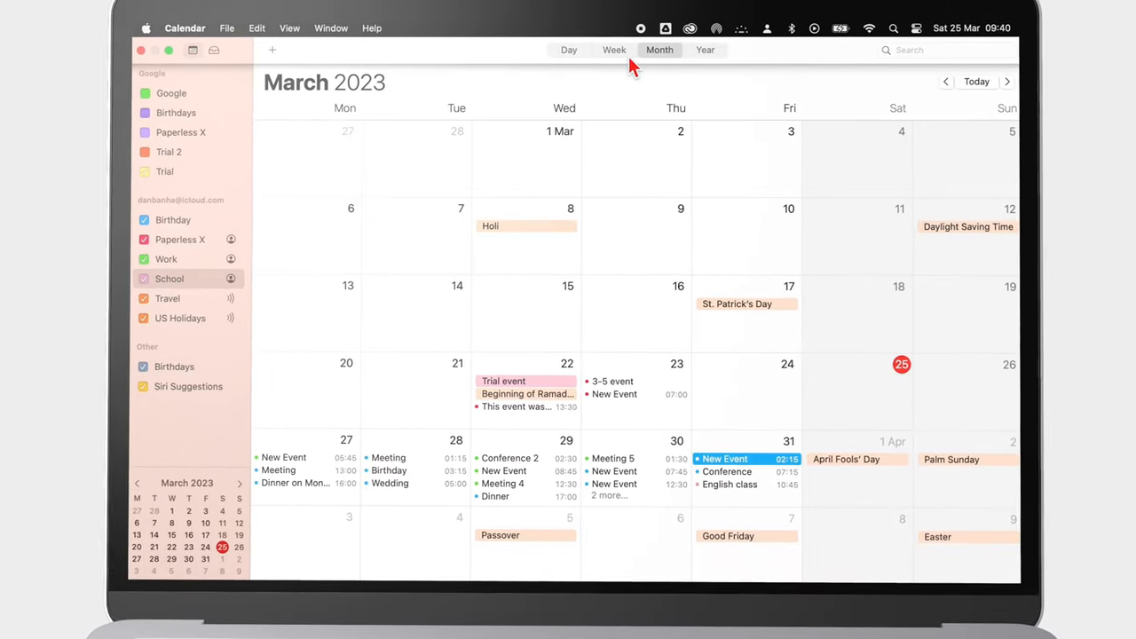
{"action": "left_click", "coordinate": [568, 50]}
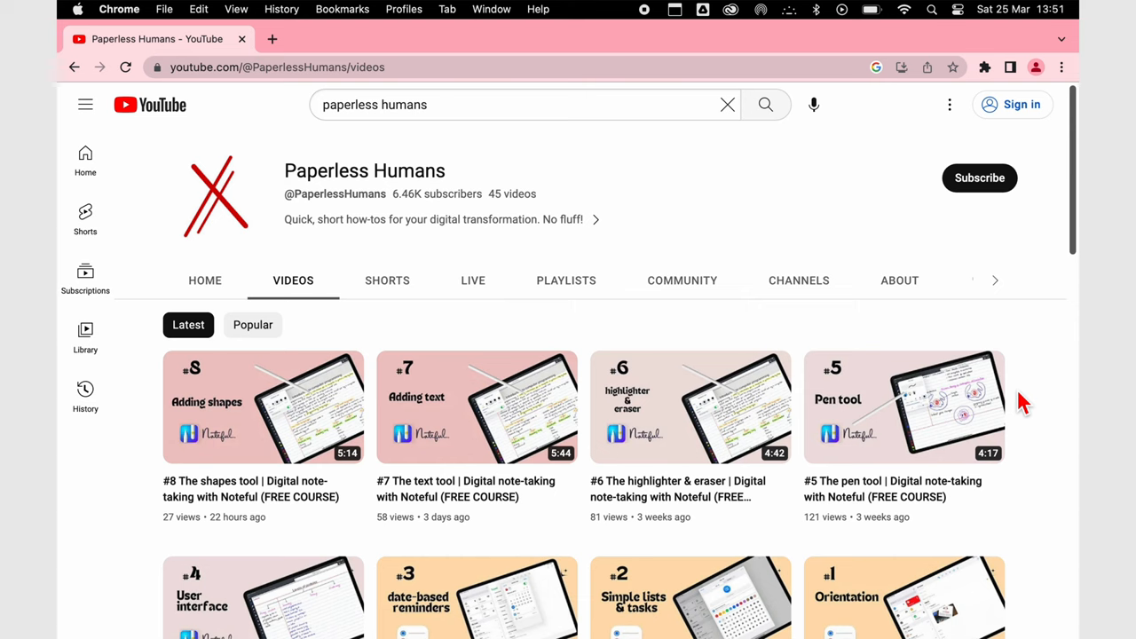
{"action": "scroll", "scroll_direction": "down", "scroll_amount": 3}
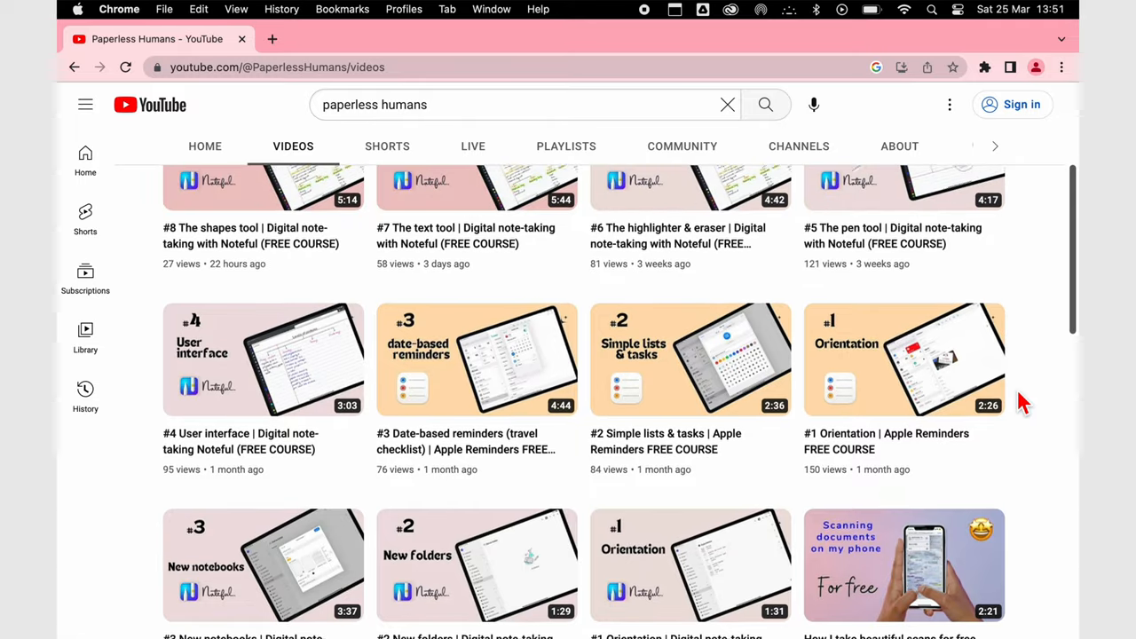
{"action": "scroll", "scroll_direction": "up", "scroll_amount": 3}
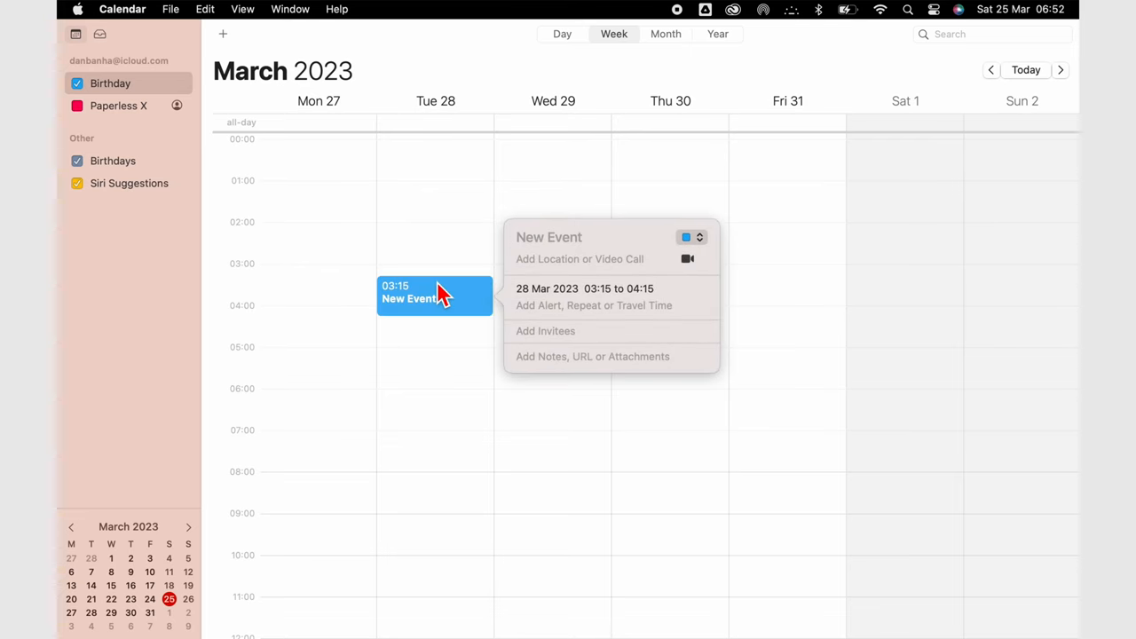
- Title the new event on Tuesday 28 March 'Birthday' and finish editing it
{"action": "type", "text": "Birthday"}
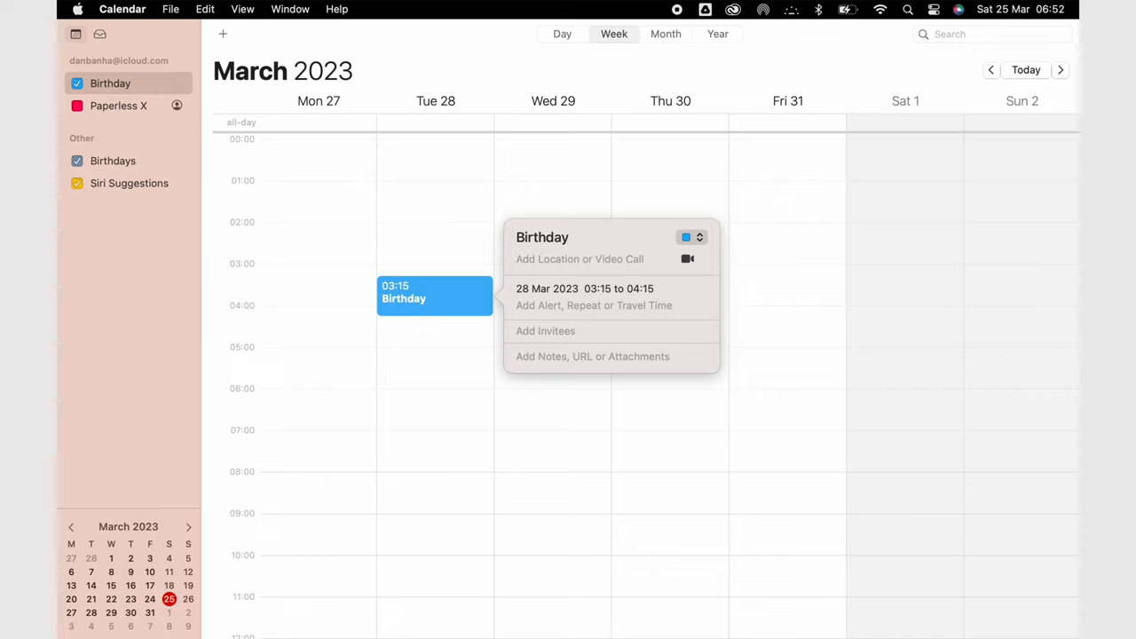
{"action": "left_click", "coordinate": [792, 281]}
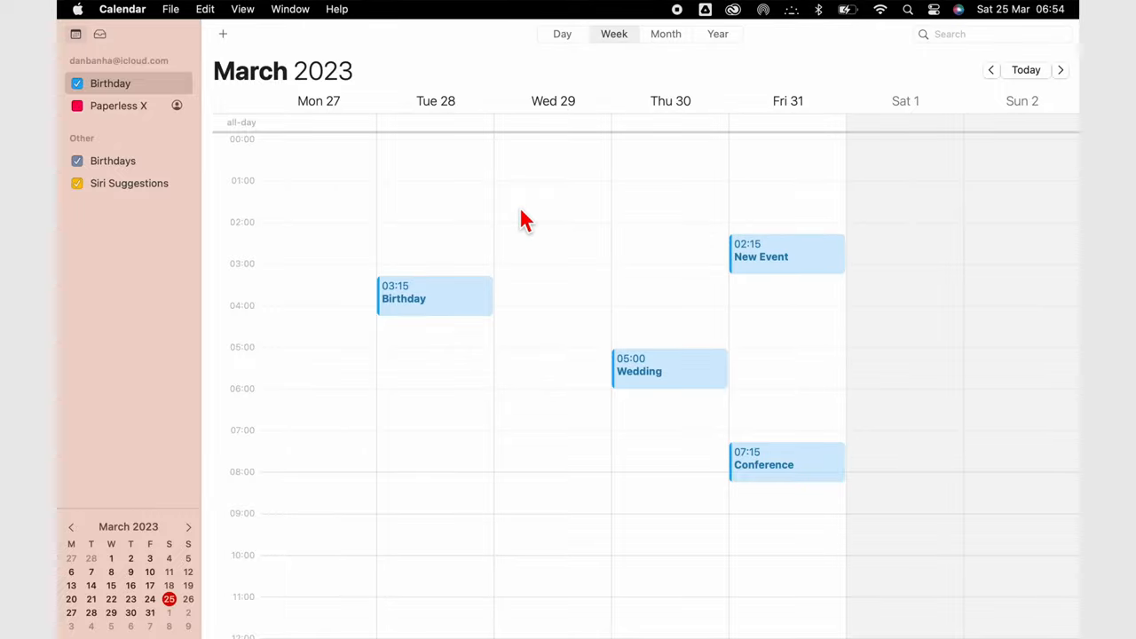
- Create a second event titled Meeting from the suggestions and reach its video call options
{"action": "type", "text": "Me"}
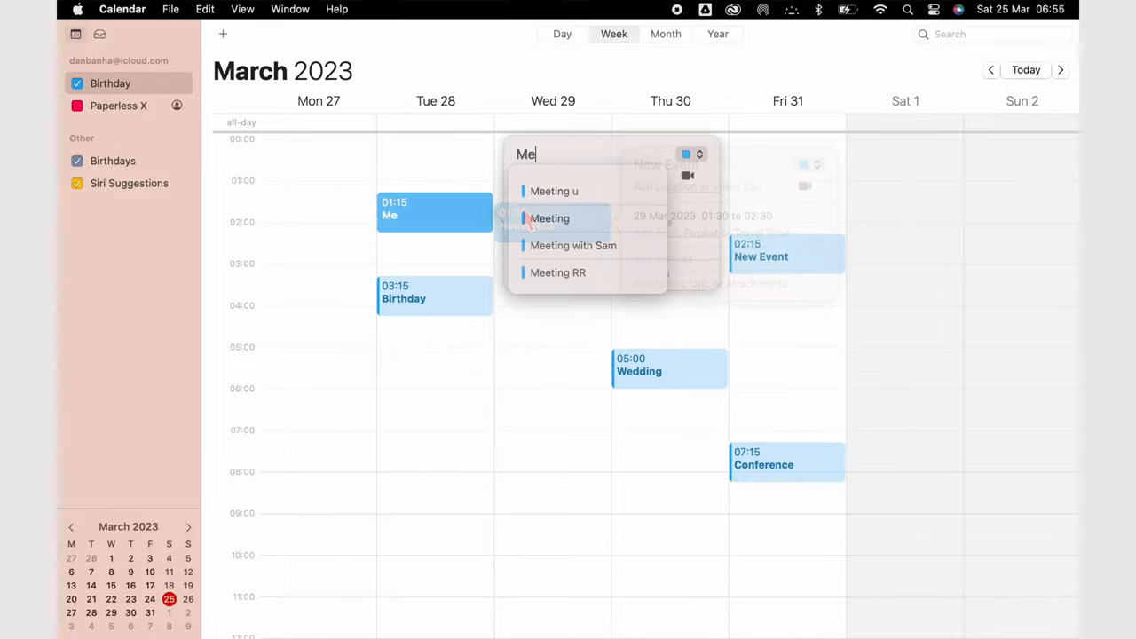
{"action": "left_click", "coordinate": [550, 217]}
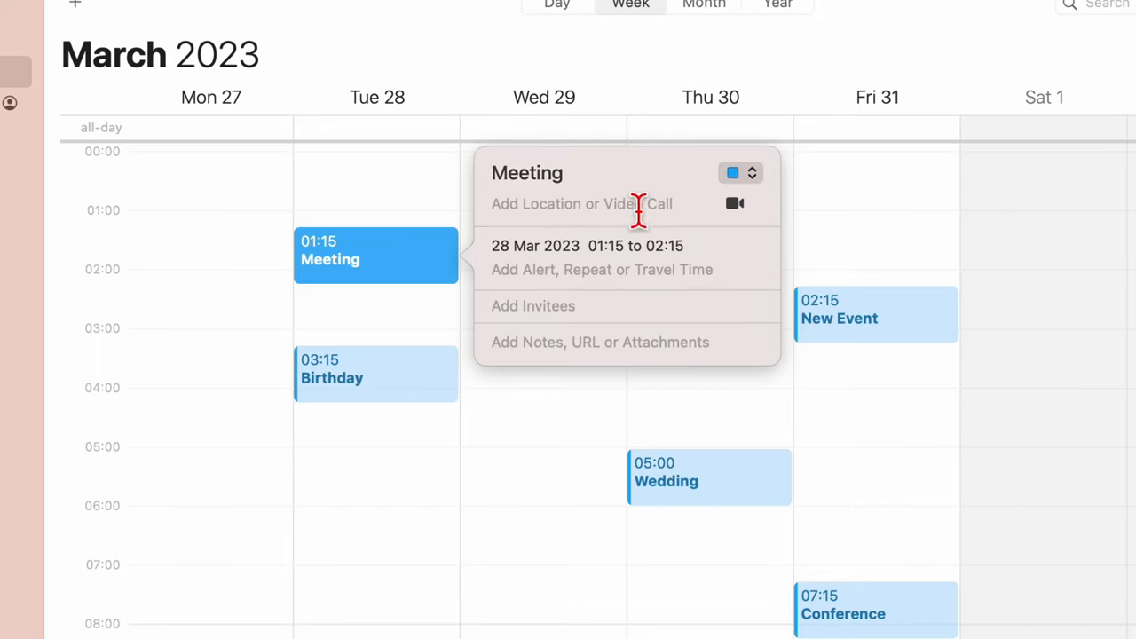
{"action": "type", "text": "Ku"}
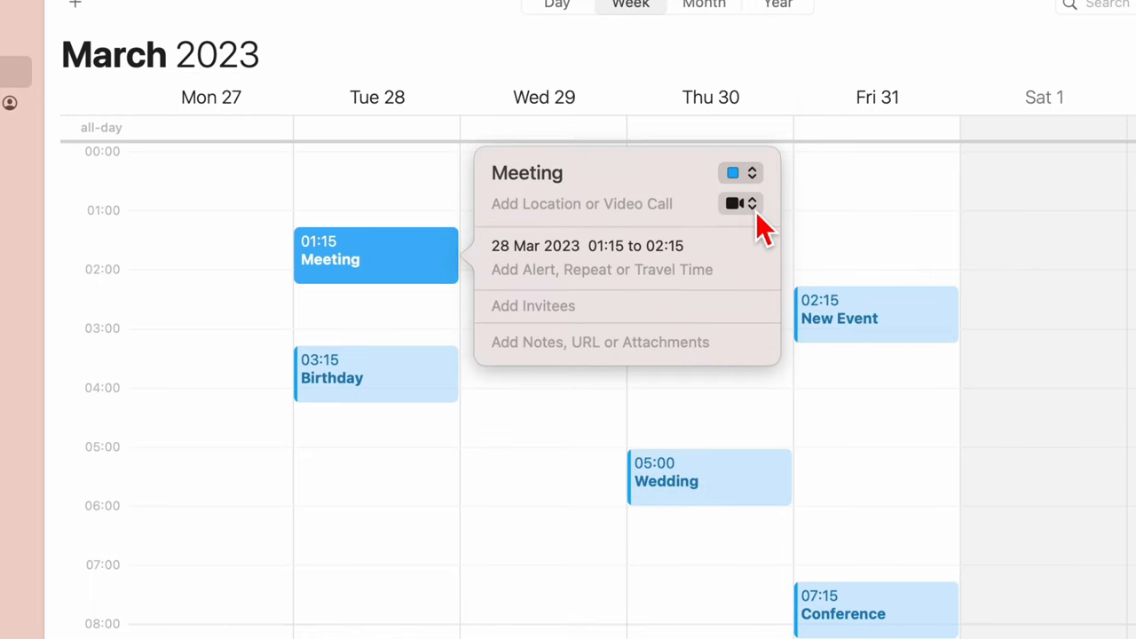
{"action": "left_click", "coordinate": [740, 203]}
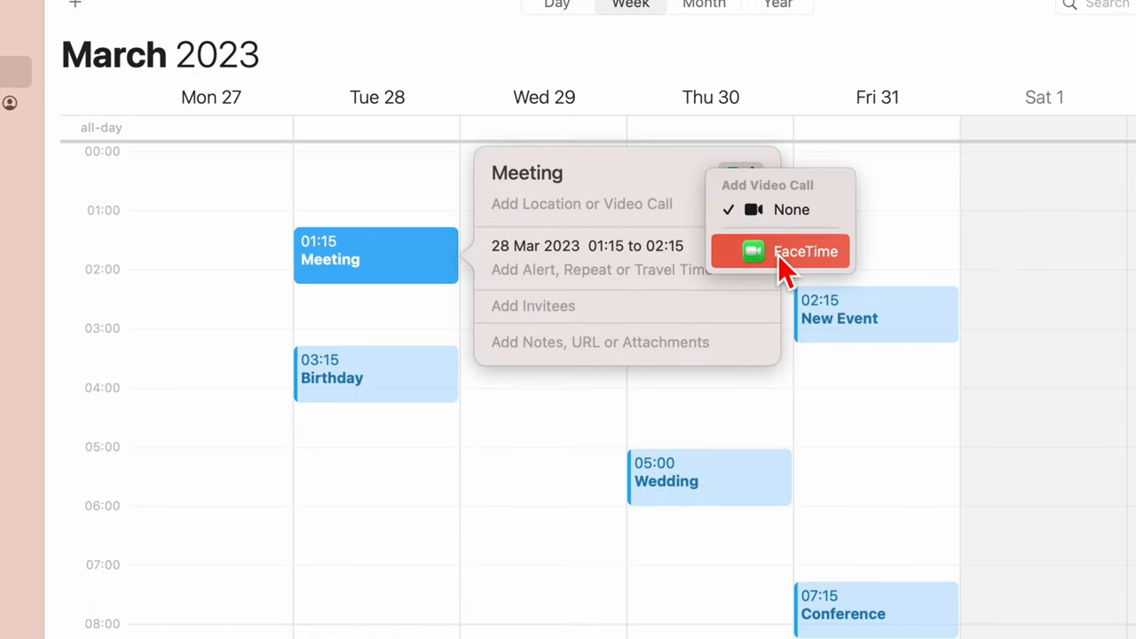
- Add a FaceTime call to the Meeting and invite the suggested Paperless X contact
{"action": "left_click", "coordinate": [803, 252]}
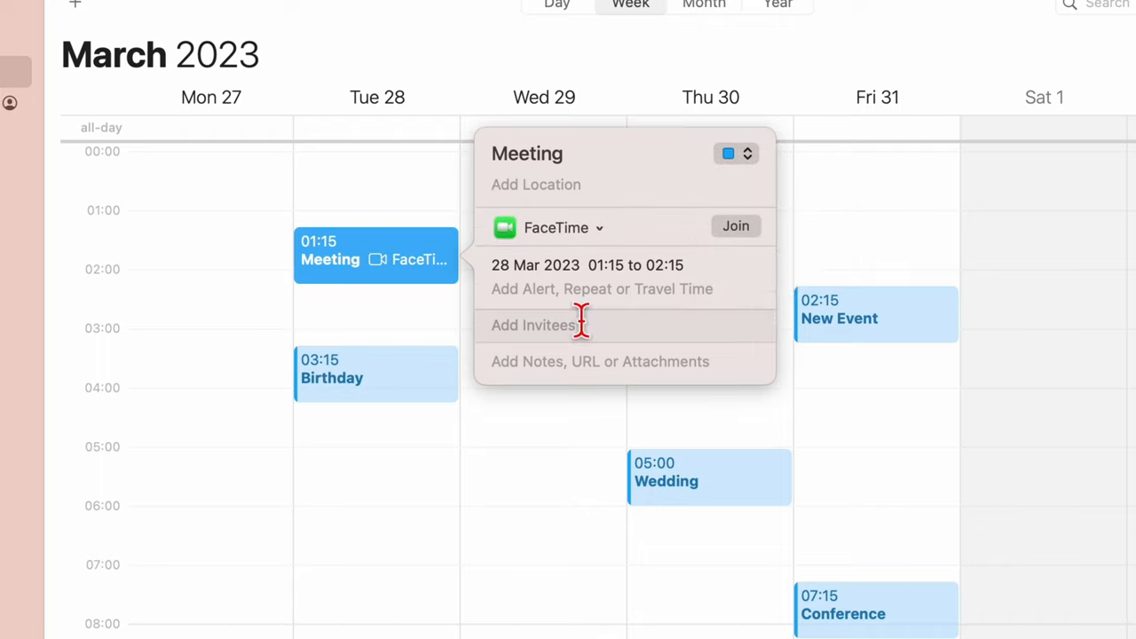
{"action": "type", "text": "spo"}
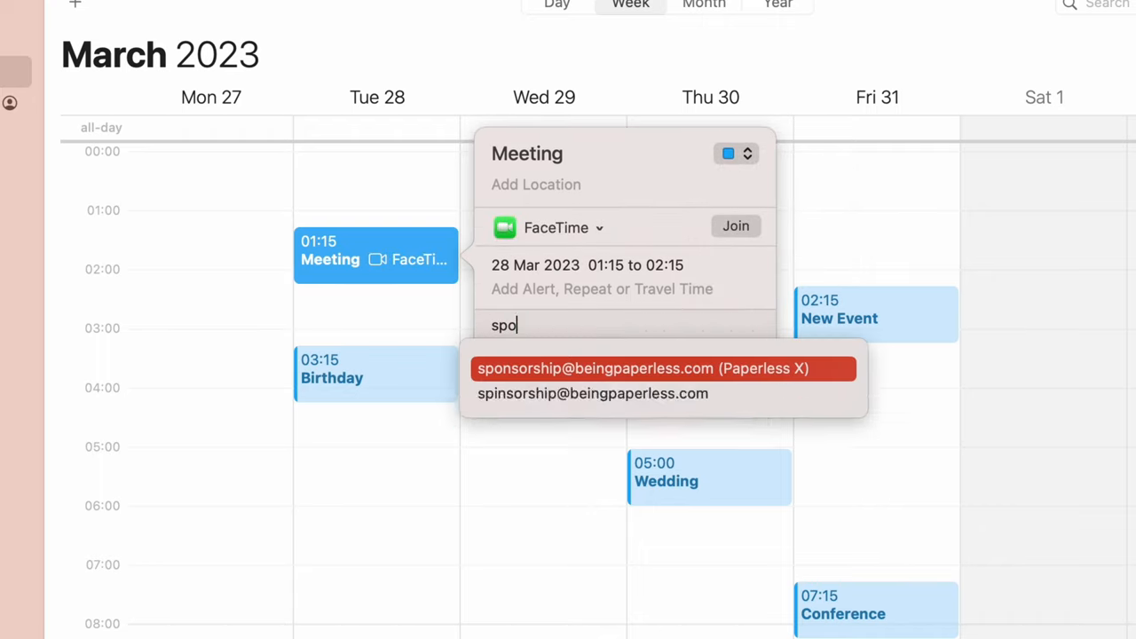
{"action": "left_click", "coordinate": [642, 368]}
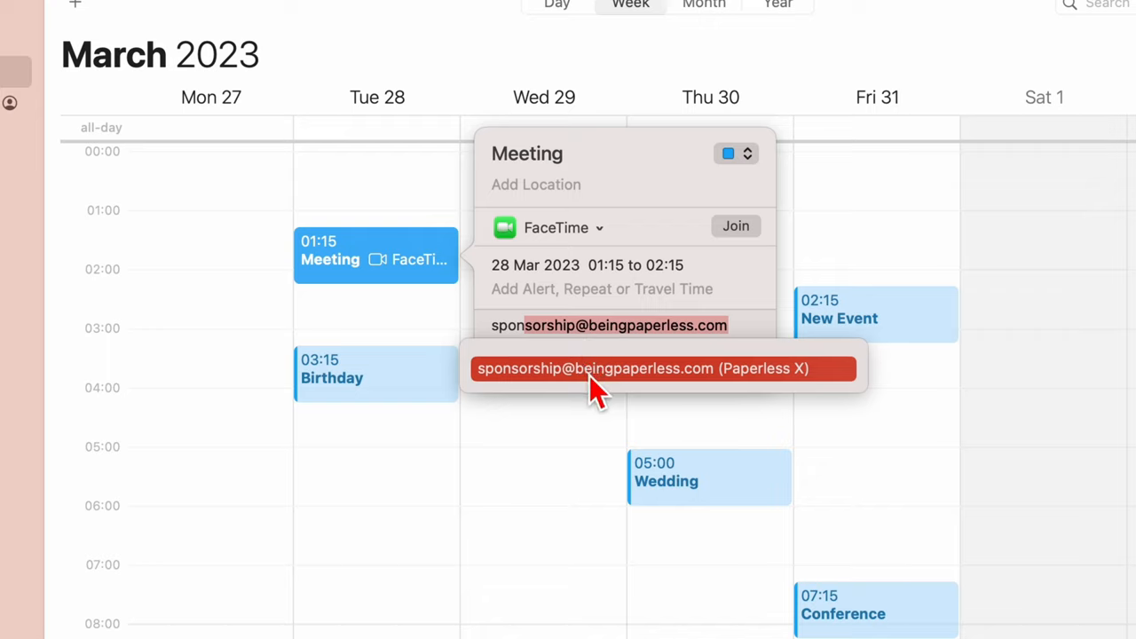
- Write meeting notes (topics discussed, key decisions made) and a beingpaperless link
{"action": "left_click", "coordinate": [645, 367]}
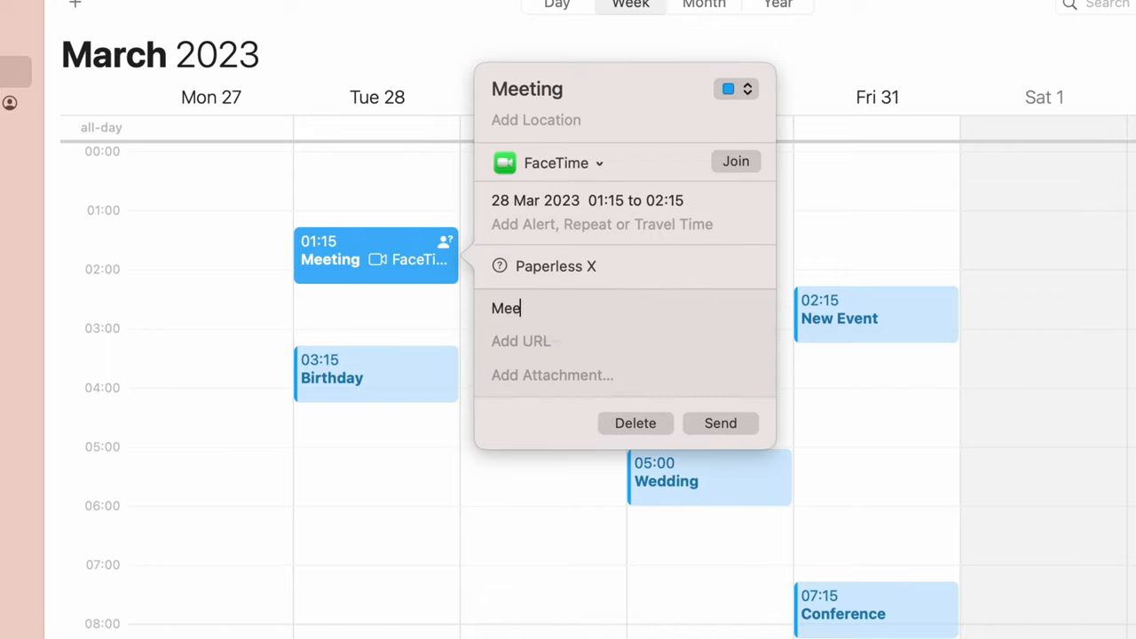
{"action": "type", "text": "Meeting notes"}
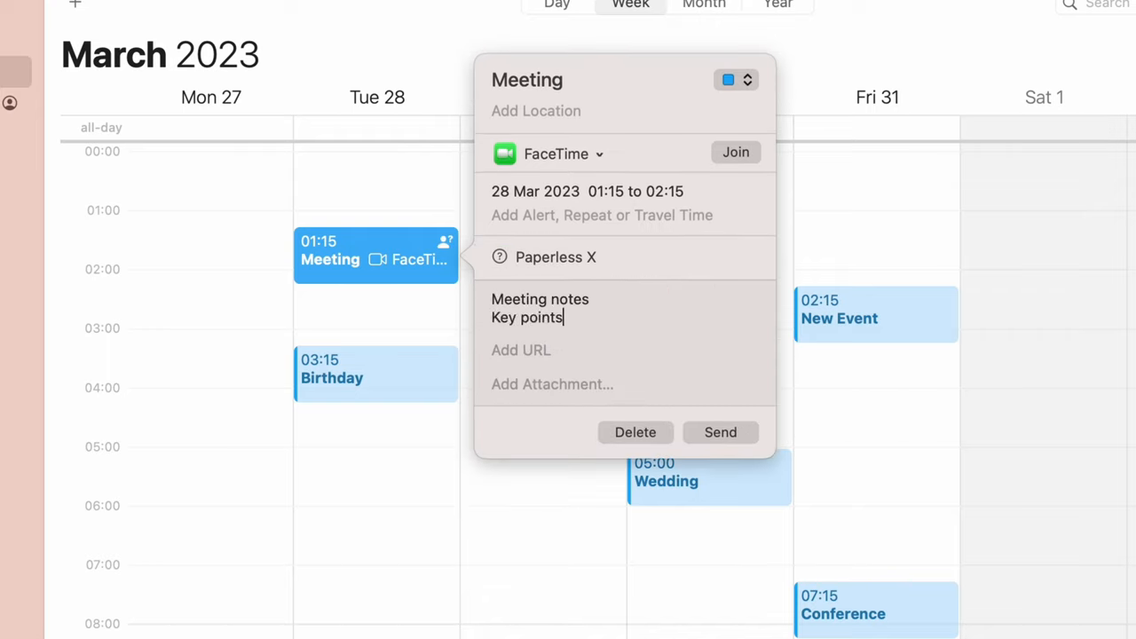
{"action": "type", "text": "Topics dis"}
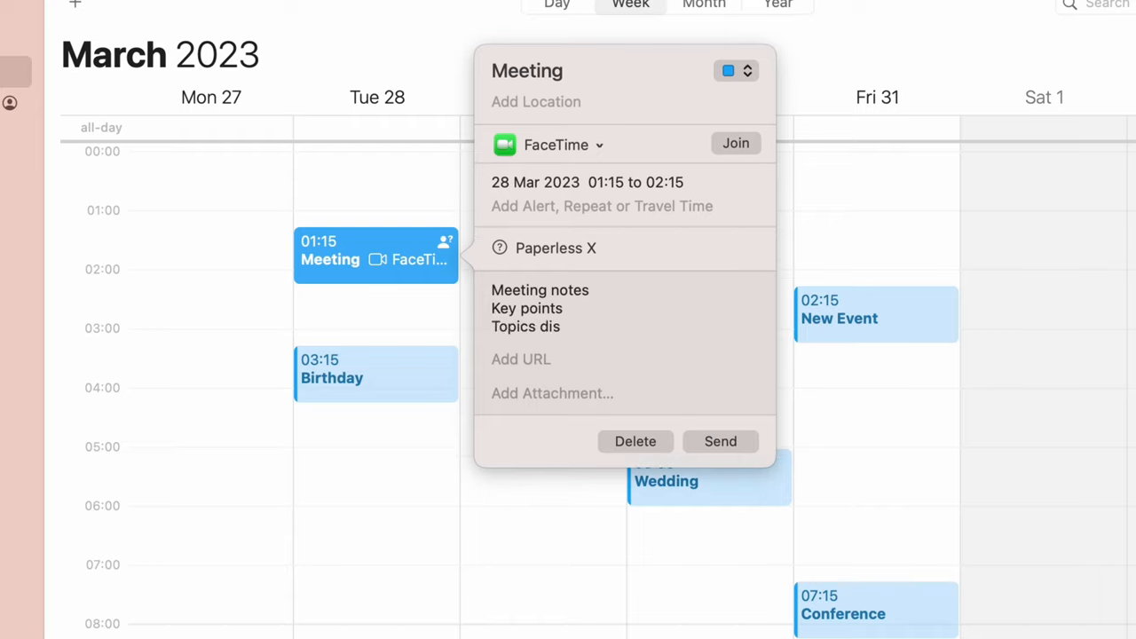
{"action": "type", "text": "cussed"}
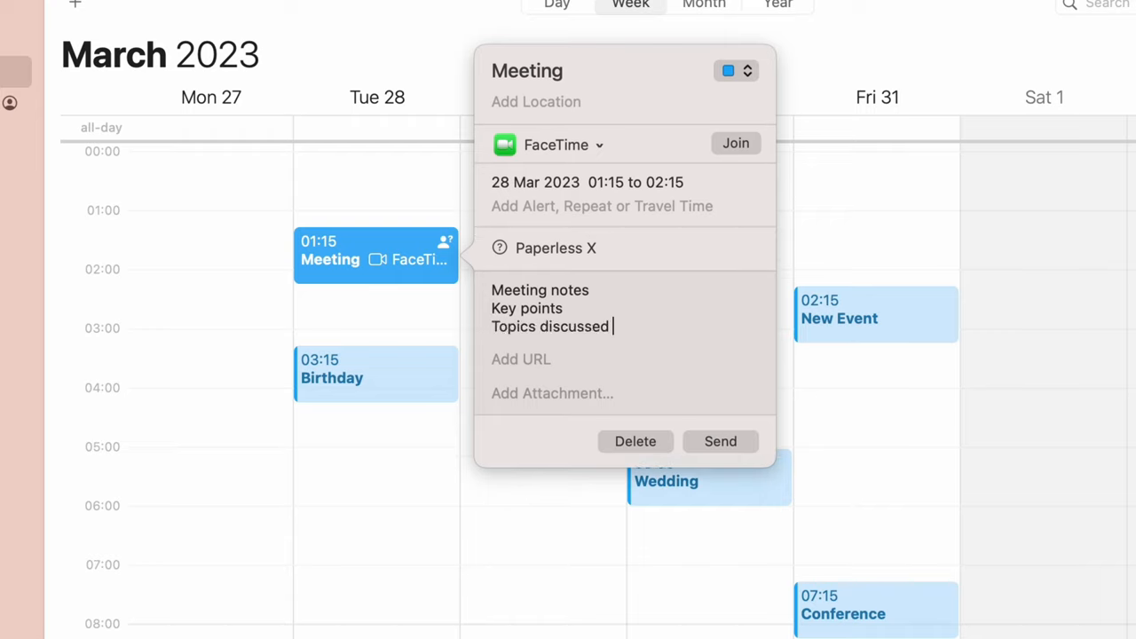
{"action": "type", "text": "Key decisions made"}
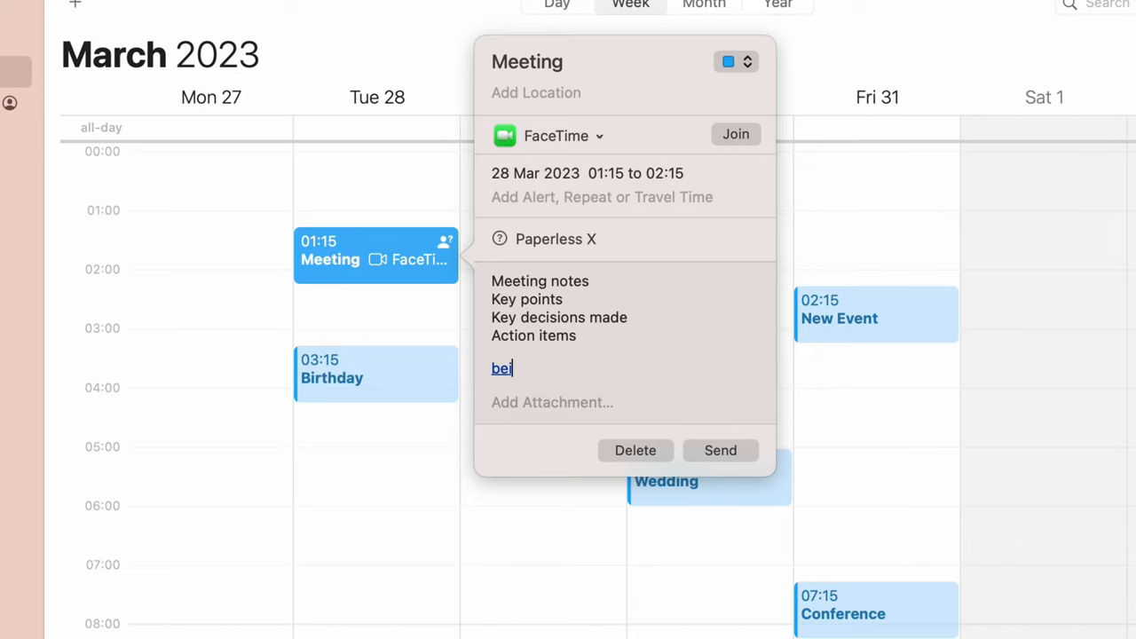
{"action": "type", "text": "ngpaperless"}
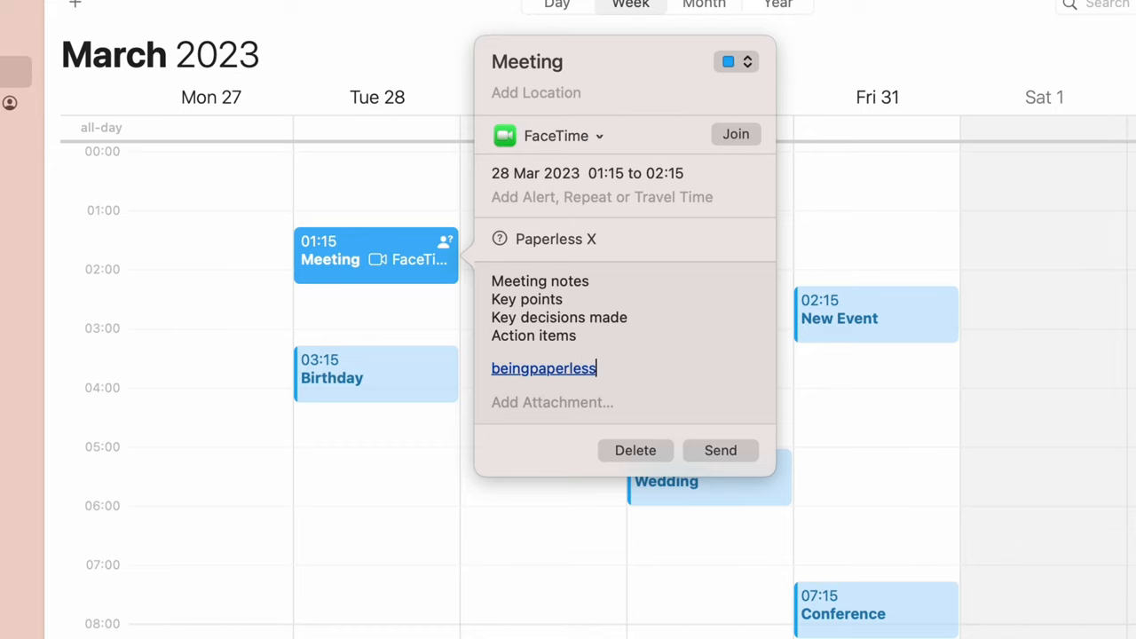
- Attach files to the Meeting by browsing the Items to add folder on the computer
{"action": "left_click", "coordinate": [550, 402]}
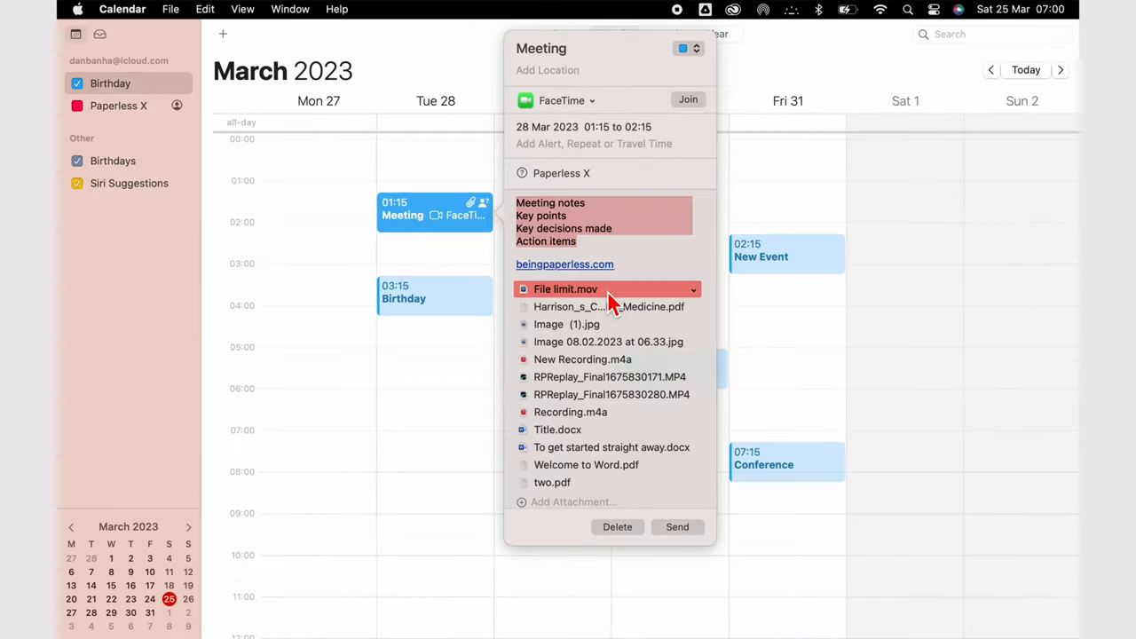
{"action": "left_click", "coordinate": [558, 429]}
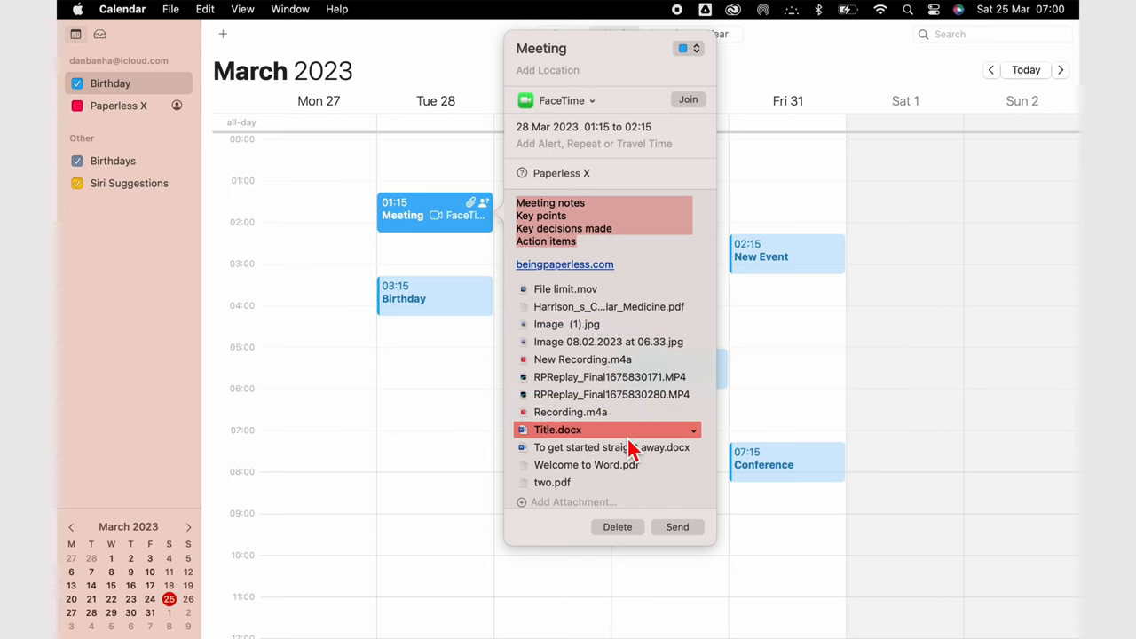
{"action": "left_click", "coordinate": [572, 501]}
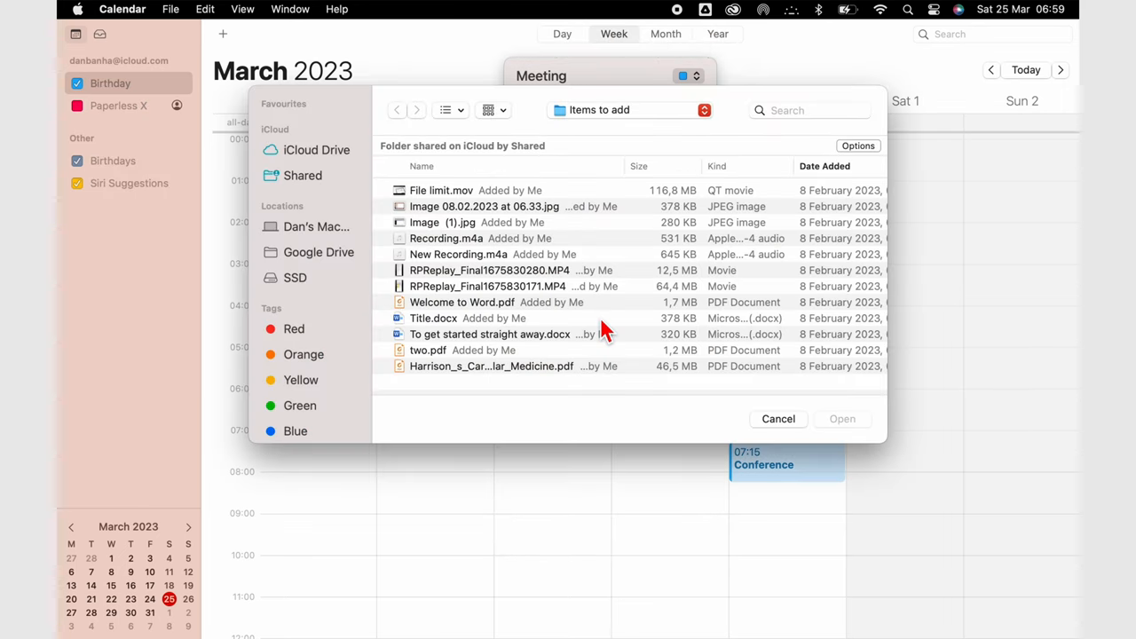
{"action": "left_click", "coordinate": [440, 190]}
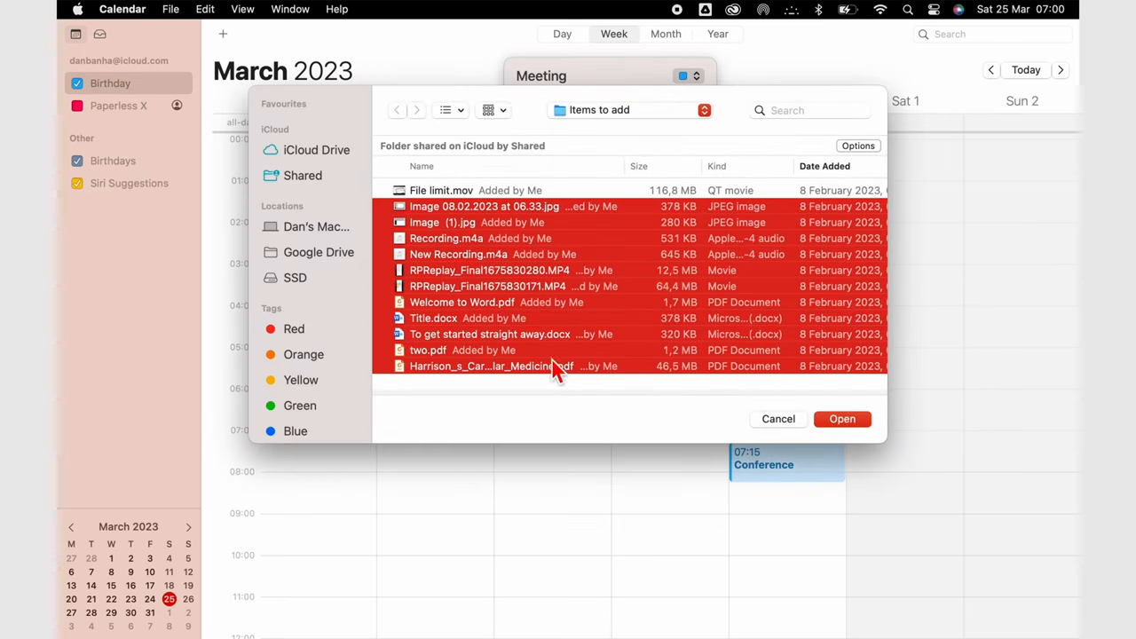
{"action": "left_click", "coordinate": [841, 419]}
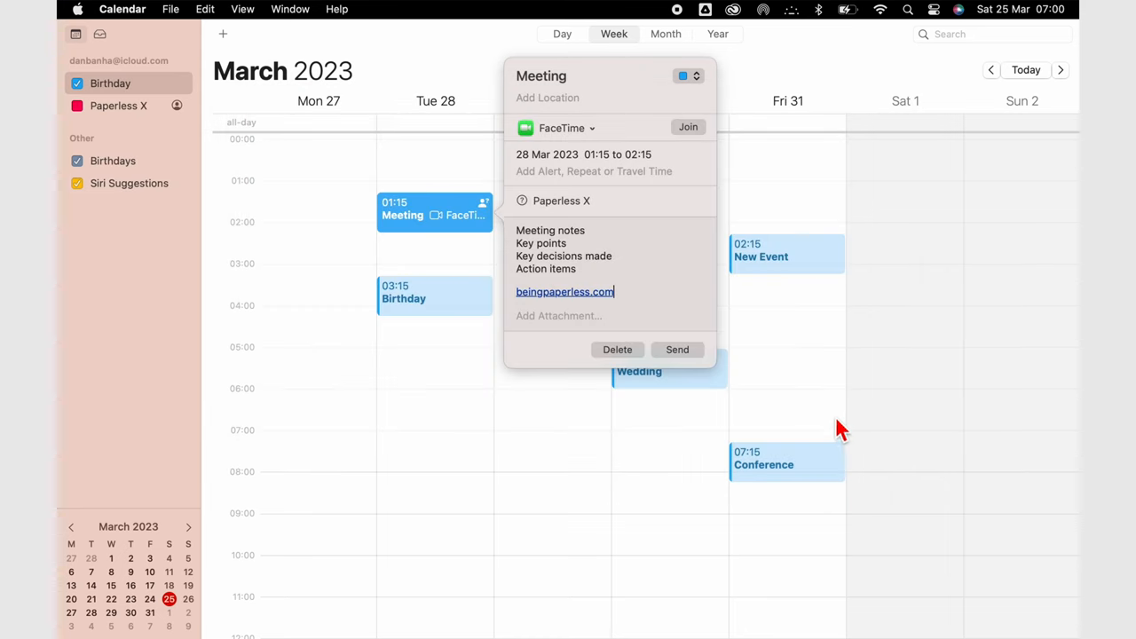
- Attach Image (1).jpg and two.pdf from the recent files list
{"action": "left_click", "coordinate": [558, 316]}
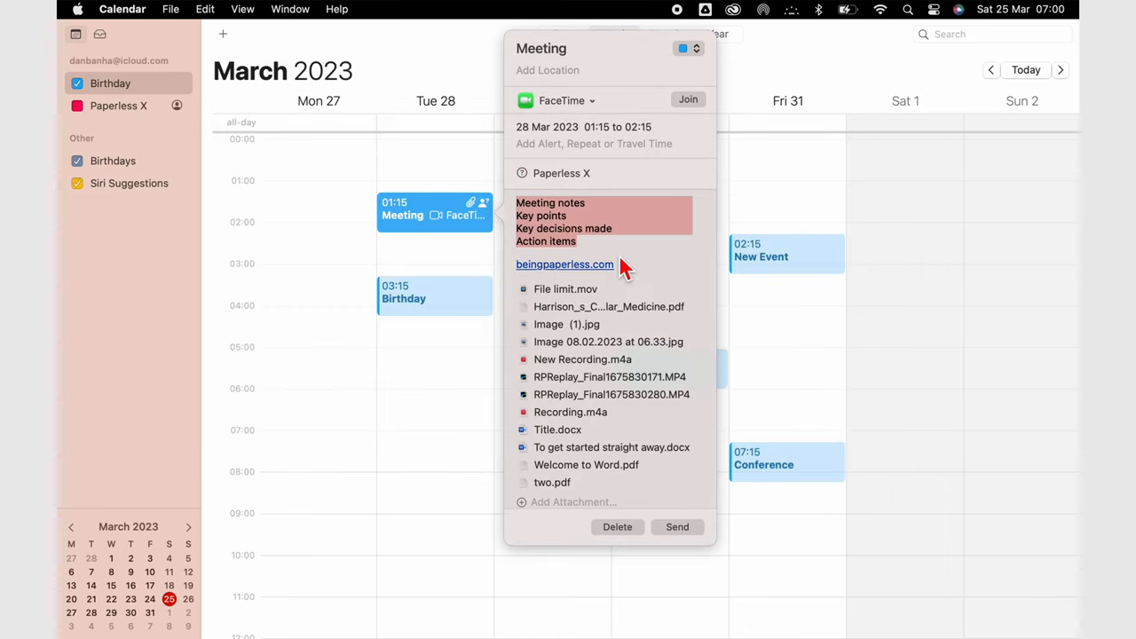
{"action": "left_click", "coordinate": [570, 412]}
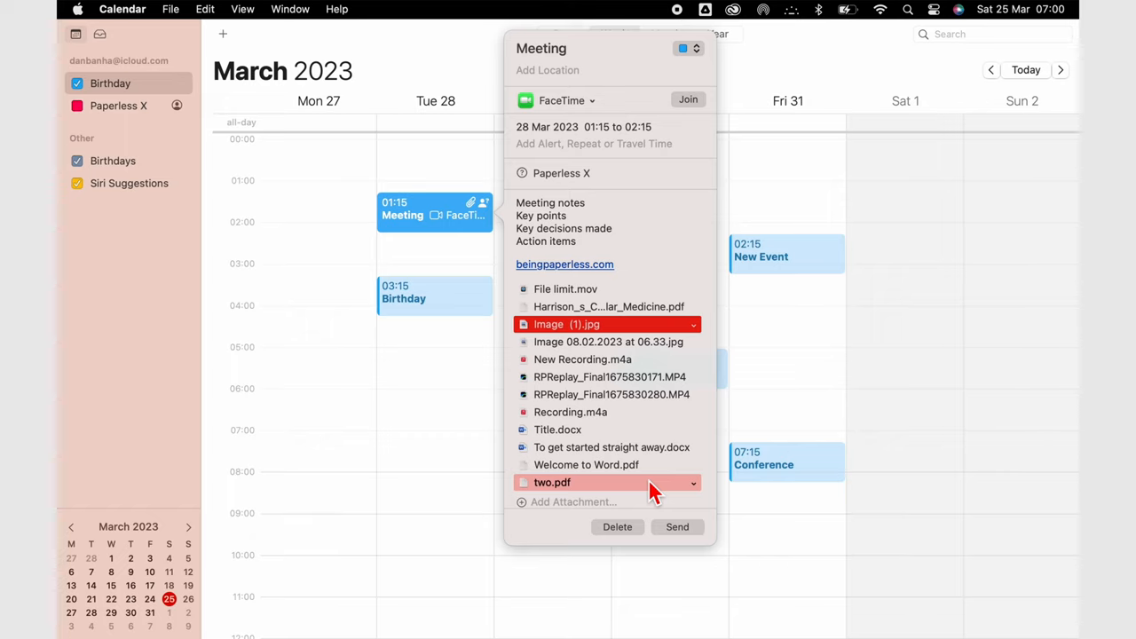
{"action": "left_click", "coordinate": [694, 323]}
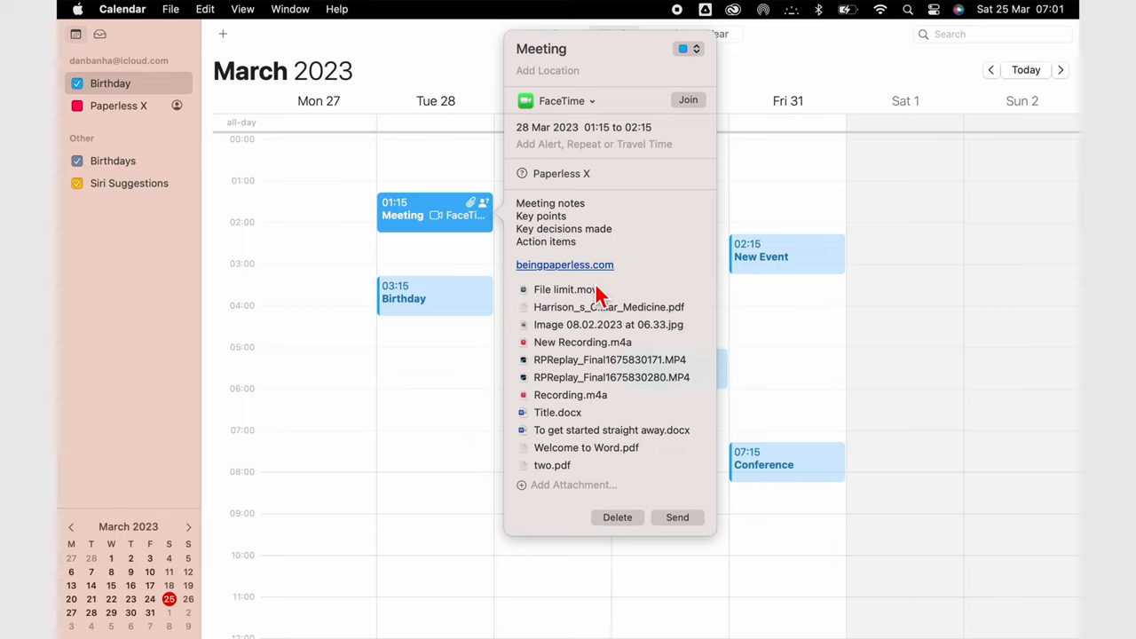
{"action": "left_click", "coordinate": [607, 307]}
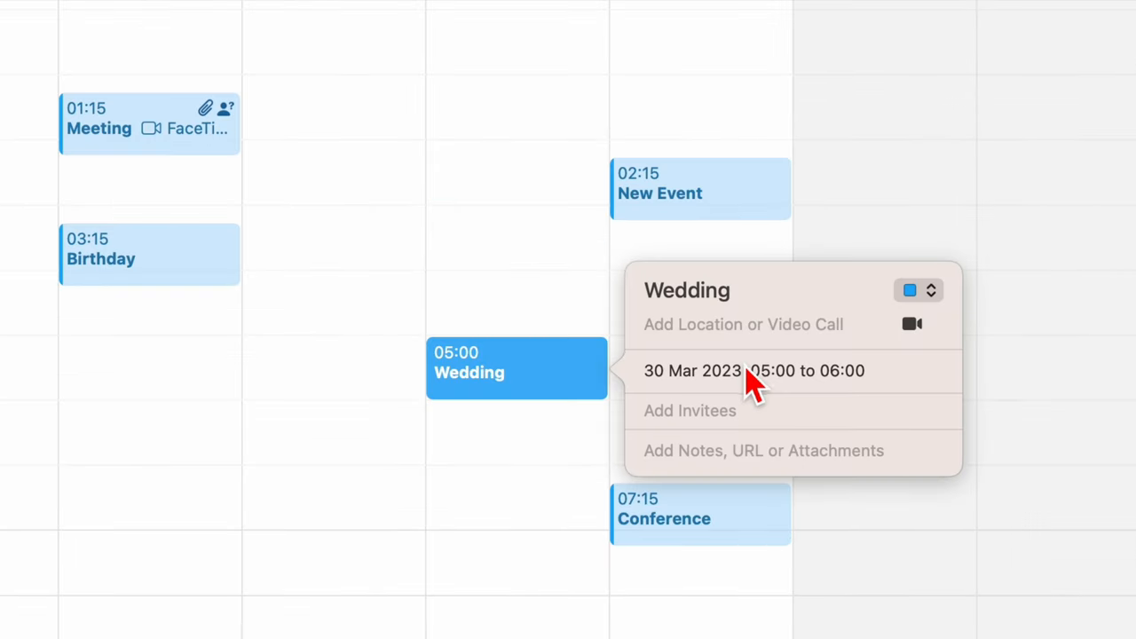
- Keep the Wedding on 30 March starting 05:00 and end it at 08:00, three hours long
{"action": "left_click", "coordinate": [753, 371]}
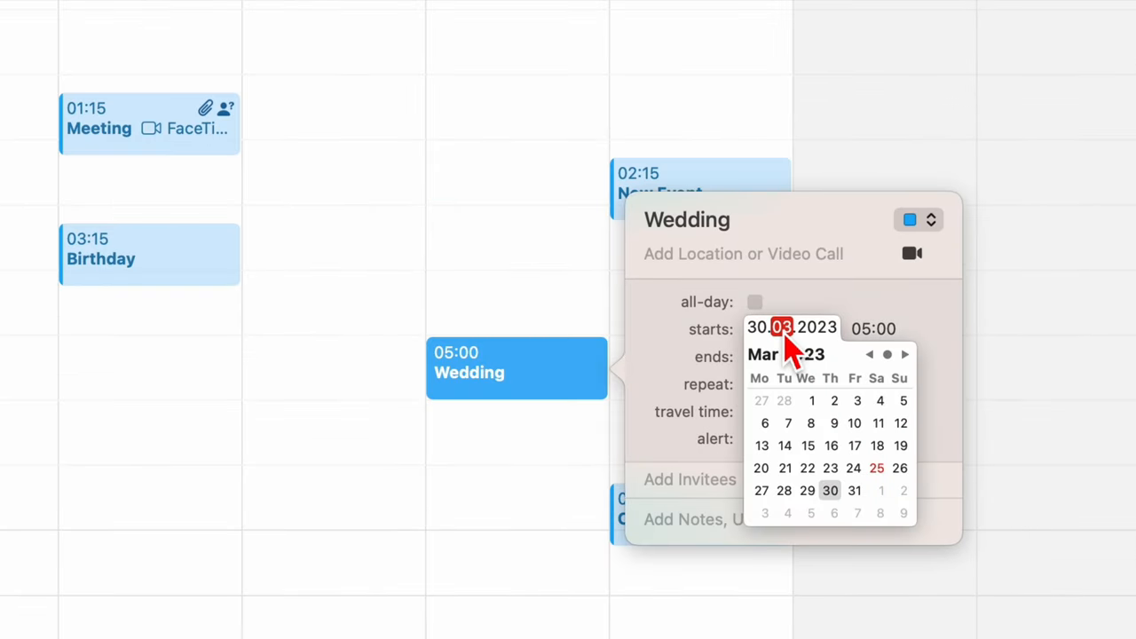
{"action": "left_click", "coordinate": [831, 490]}
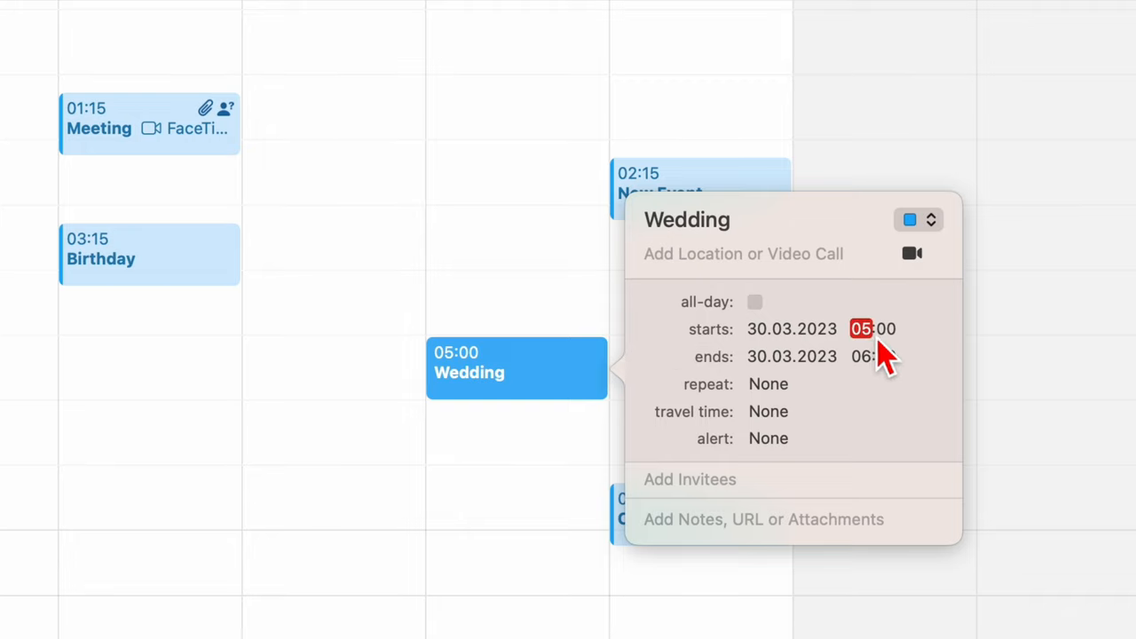
{"action": "left_click", "coordinate": [792, 355]}
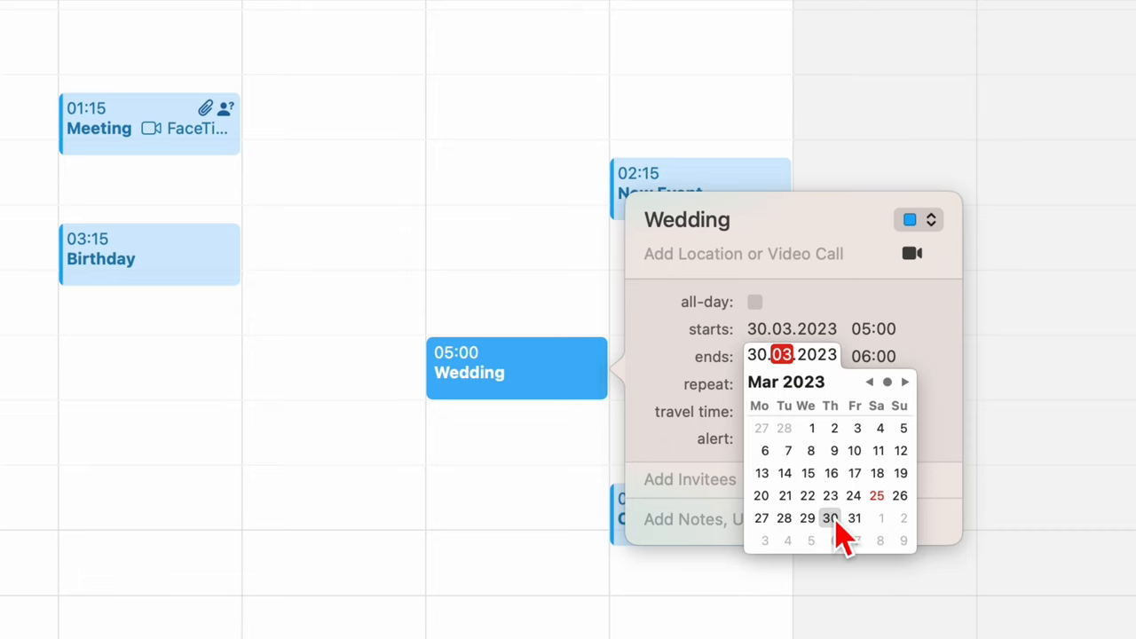
{"action": "left_click", "coordinate": [831, 519]}
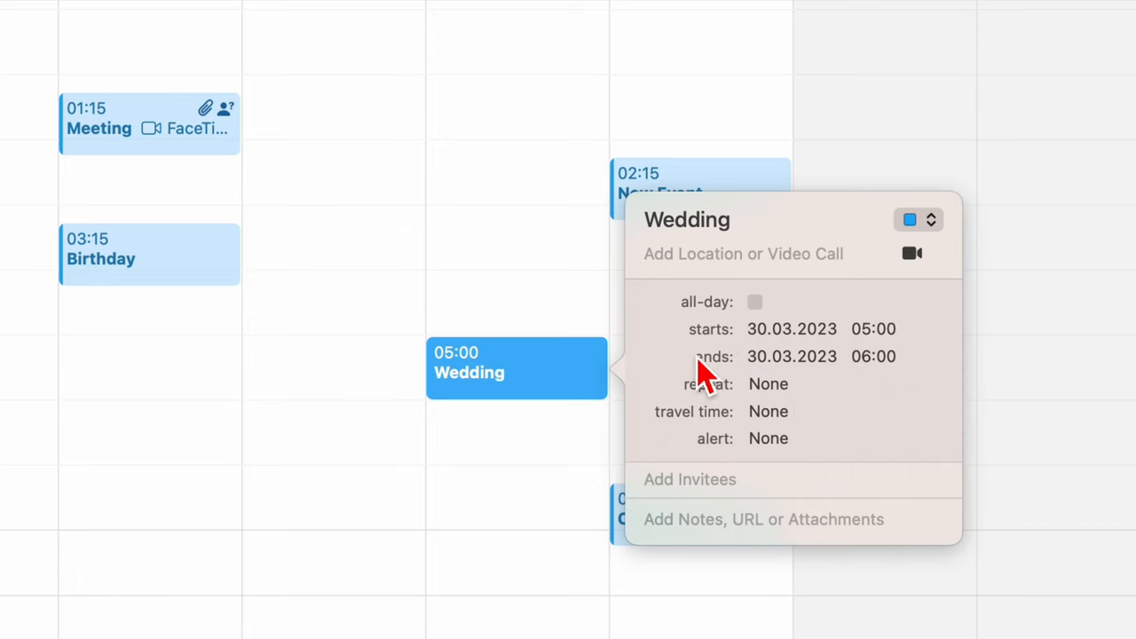
{"action": "left_click", "coordinate": [873, 355]}
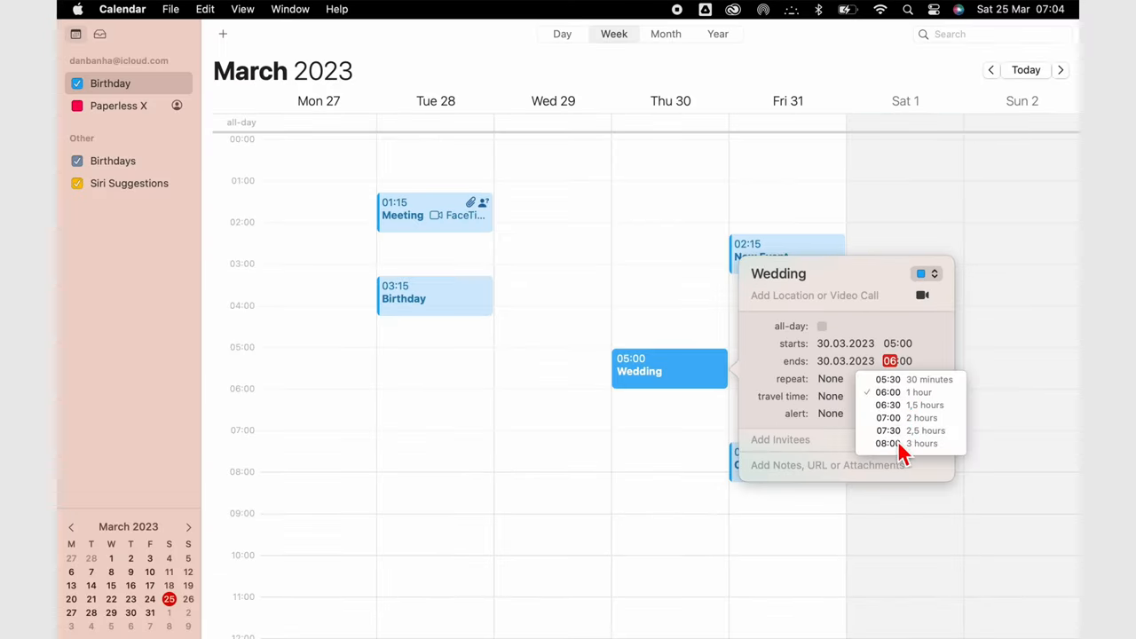
{"action": "left_click", "coordinate": [888, 443]}
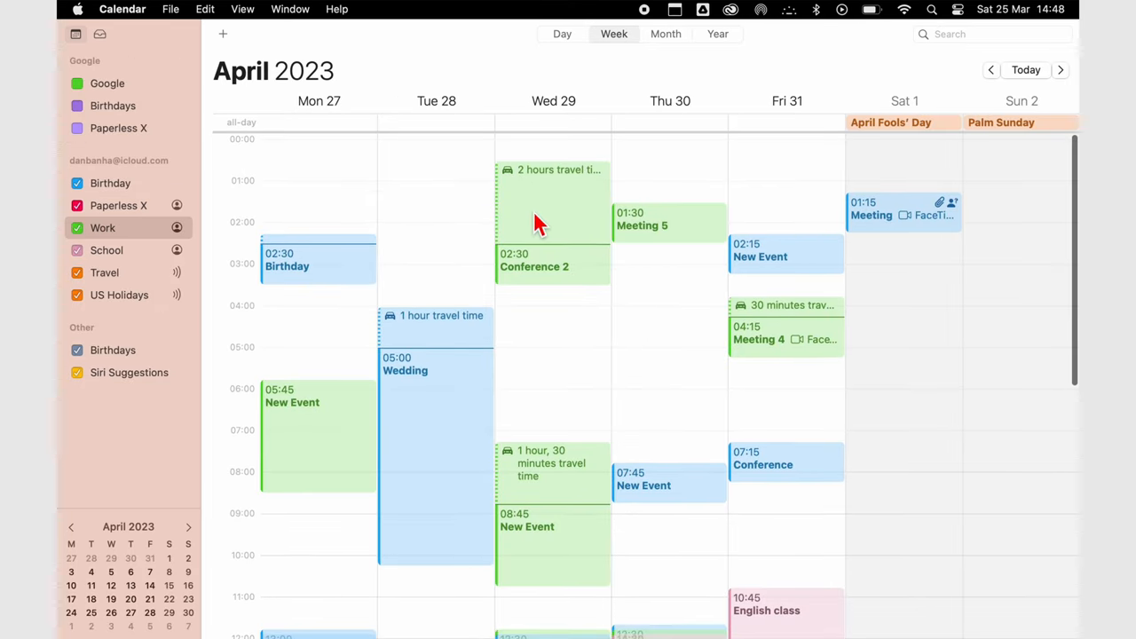
{"action": "mouse_move", "coordinate": [458, 335]}
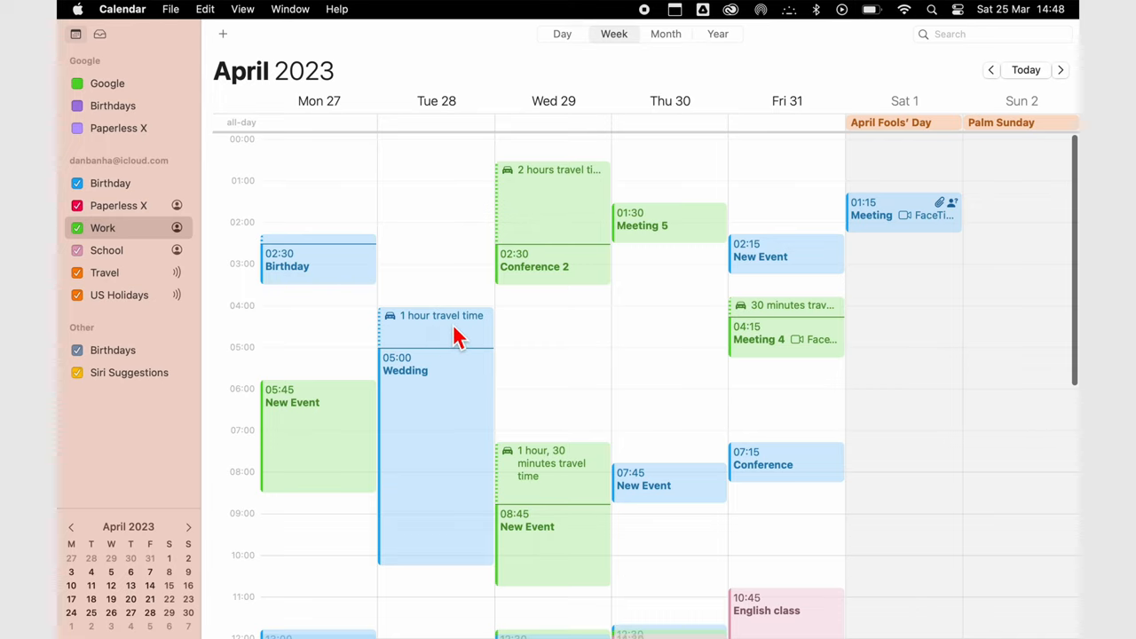
{"action": "mouse_move", "coordinate": [559, 493]}
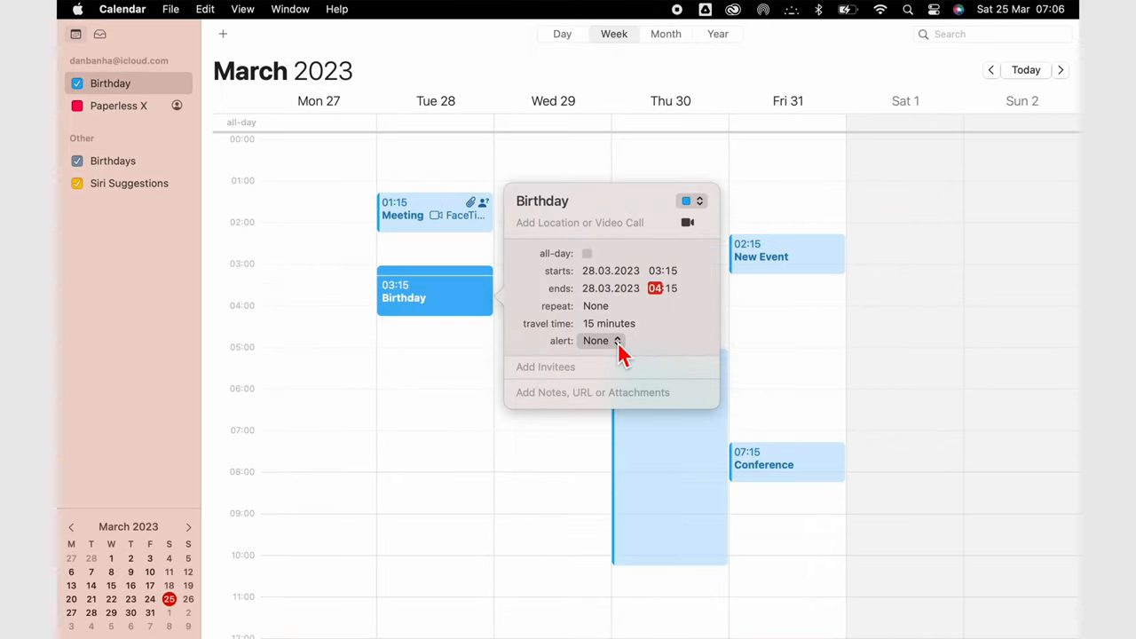
- Give the Birthday event a custom alert counted in hours after the event
{"action": "left_click", "coordinate": [602, 341]}
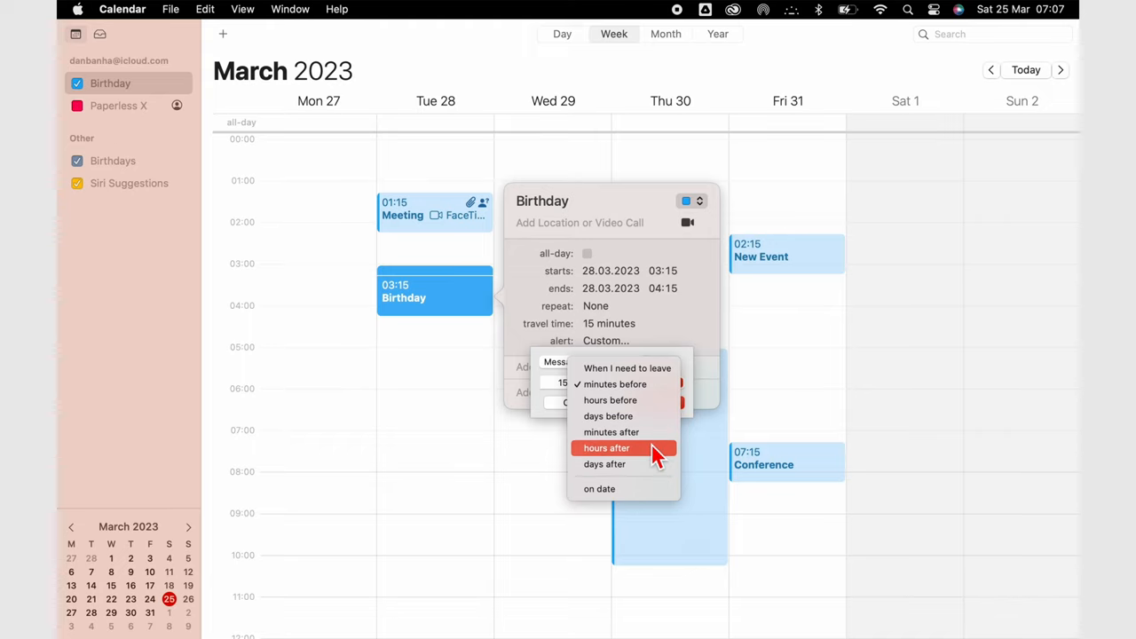
{"action": "left_click", "coordinate": [611, 432]}
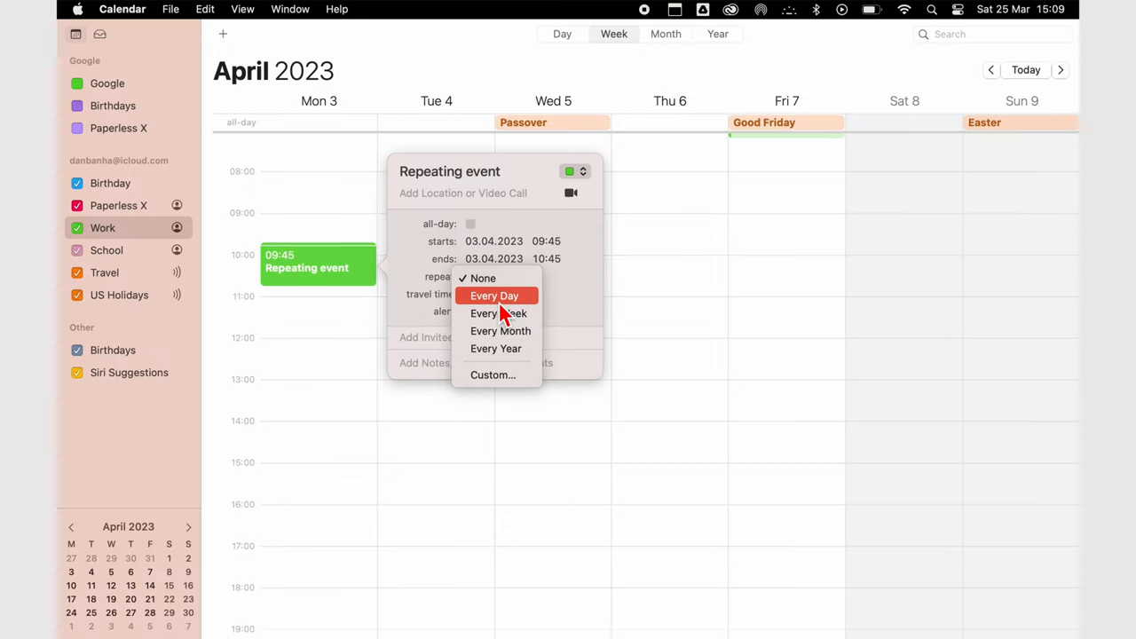
- Repeat one event every day and the Birthday monthly on the first day
{"action": "left_click", "coordinate": [494, 294]}
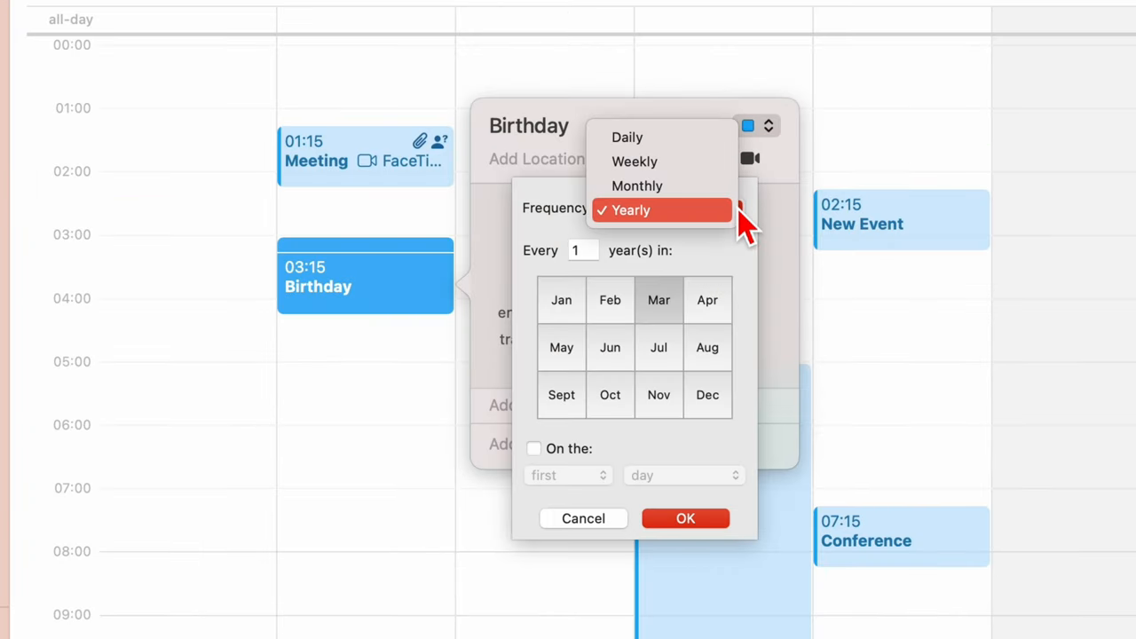
{"action": "mouse_move", "coordinate": [660, 186]}
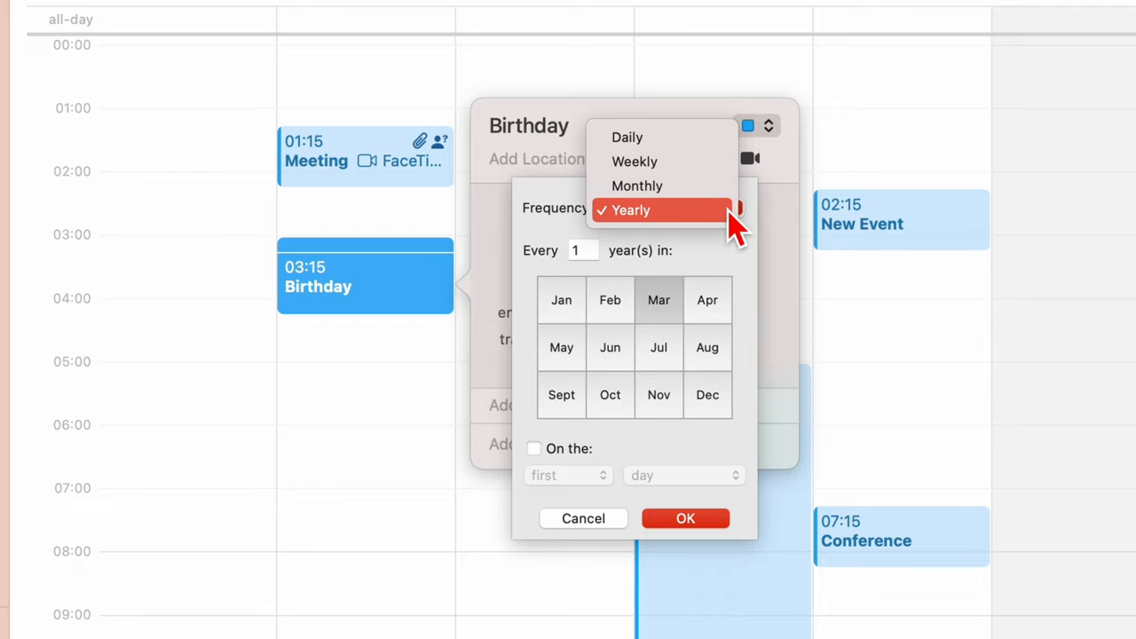
{"action": "left_click", "coordinate": [638, 186]}
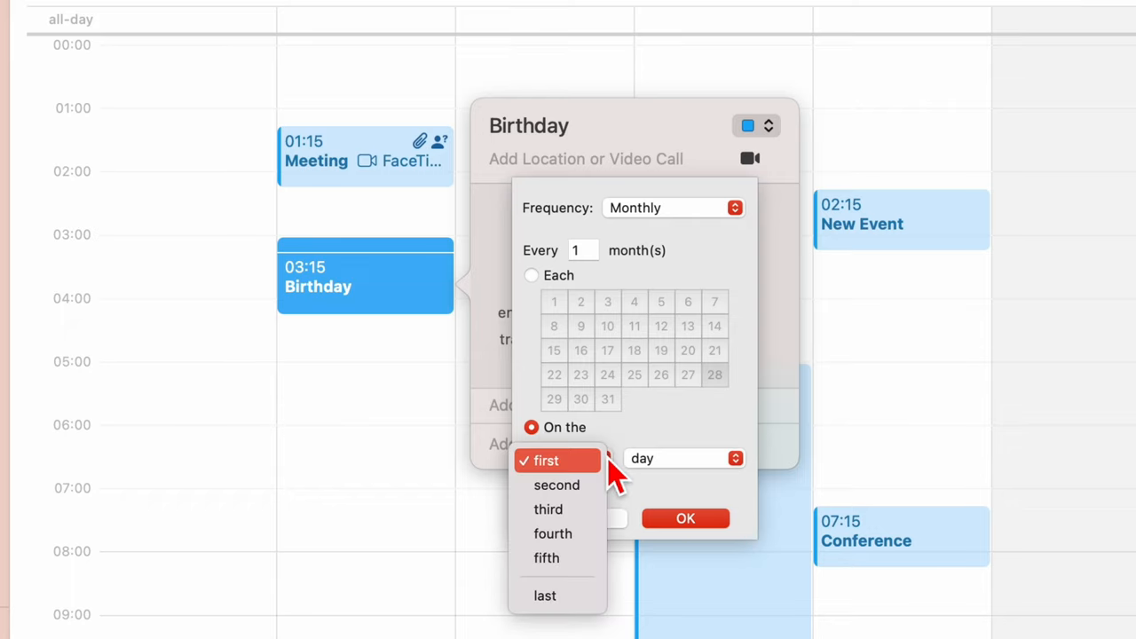
{"action": "left_click", "coordinate": [545, 461]}
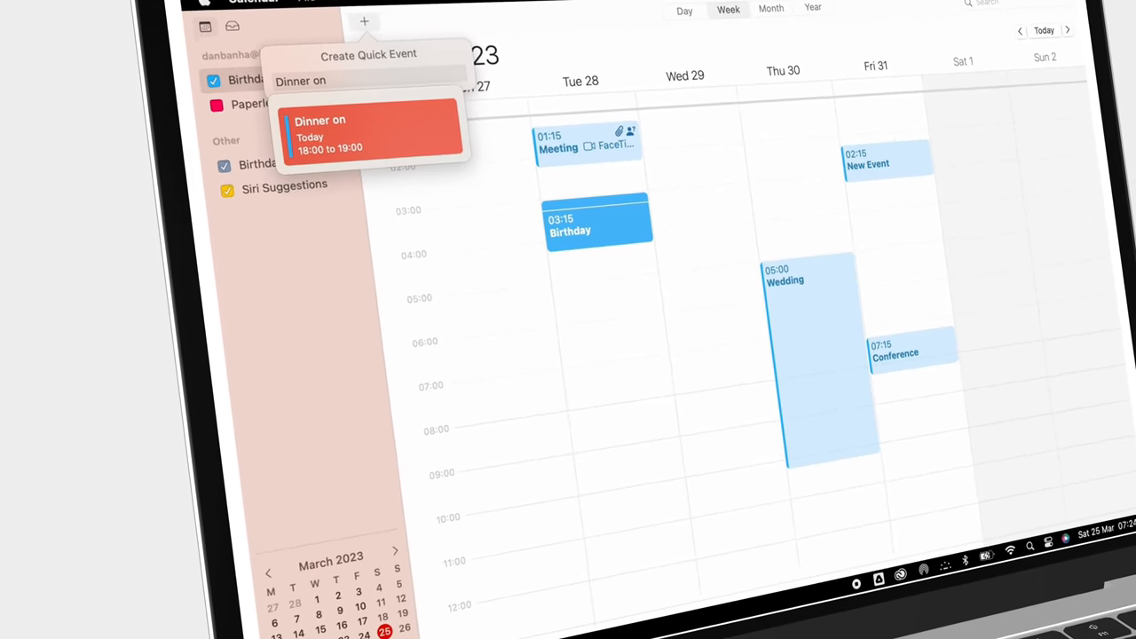
- Create a quick event from 'Dinner on Monday at 4', landing at 16:00 on 27 March
{"action": "type", "text": "Monday at 4"}
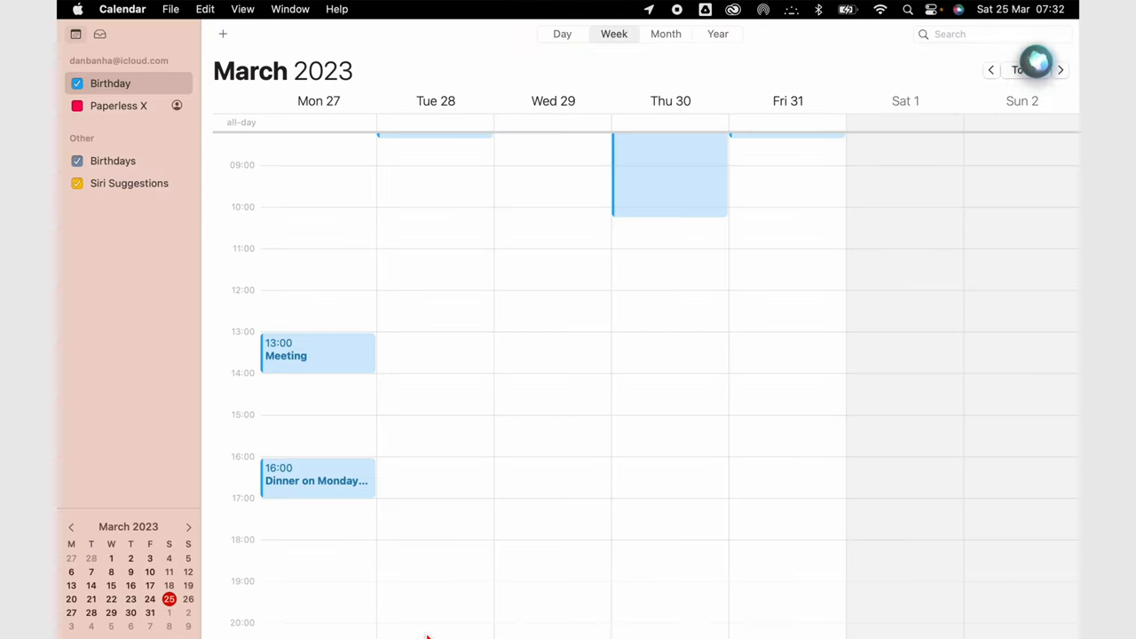
{"action": "left_click", "coordinate": [1037, 69]}
{"action": "type", "text": "sp"}
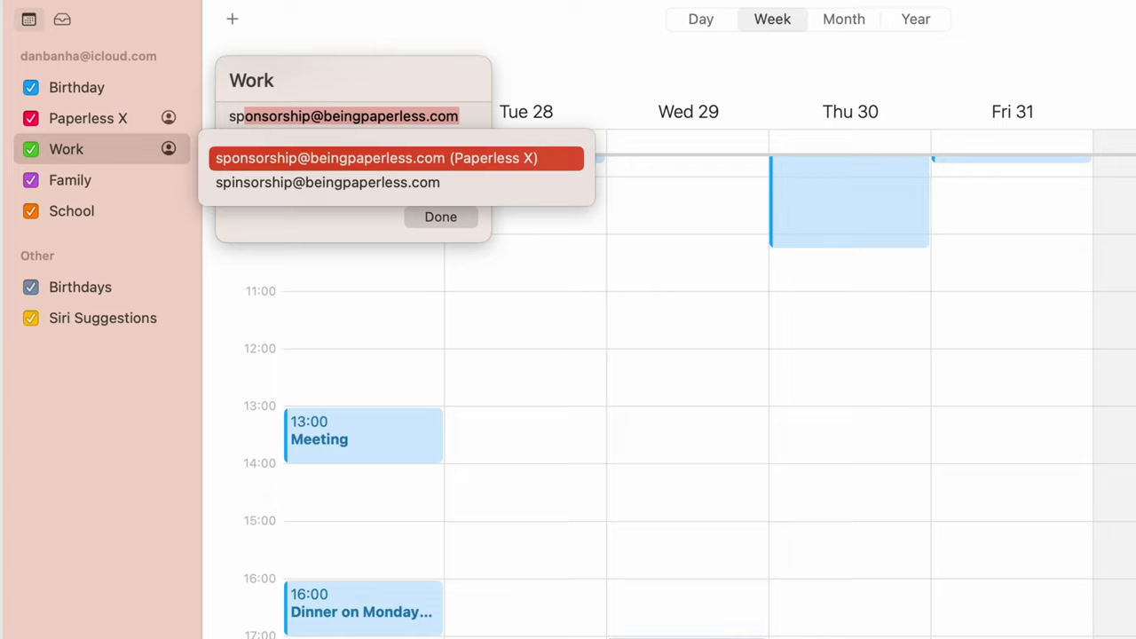
{"action": "mouse_move", "coordinate": [370, 177]}
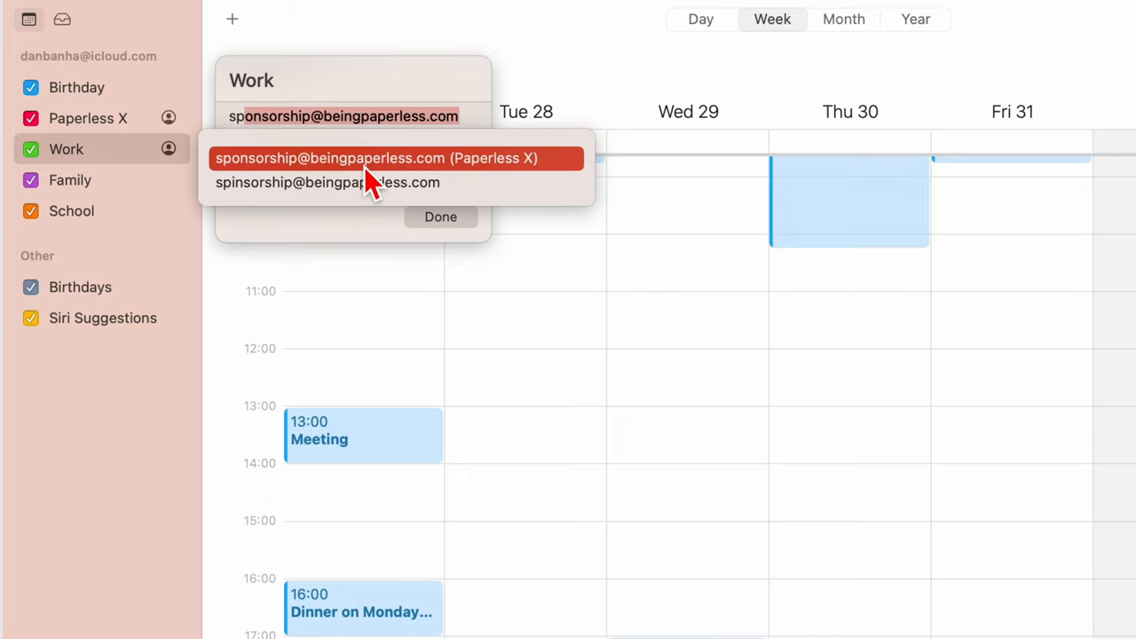
- Share the Work calendar with the suggested Paperless X contact
{"action": "left_click", "coordinate": [376, 158]}
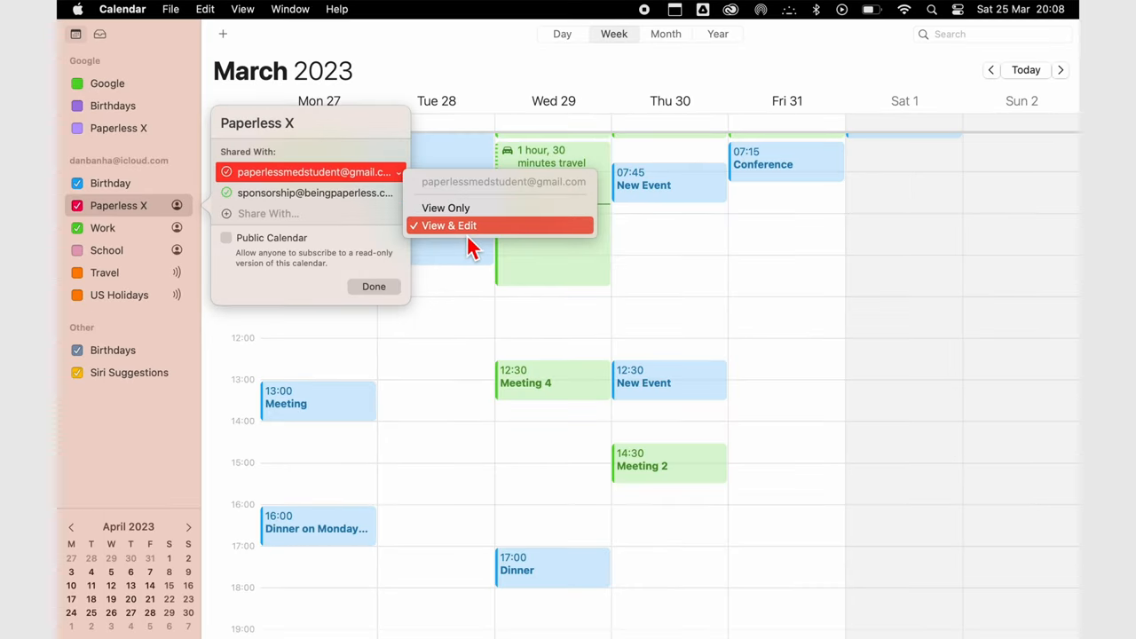
{"action": "mouse_move", "coordinate": [493, 208]}
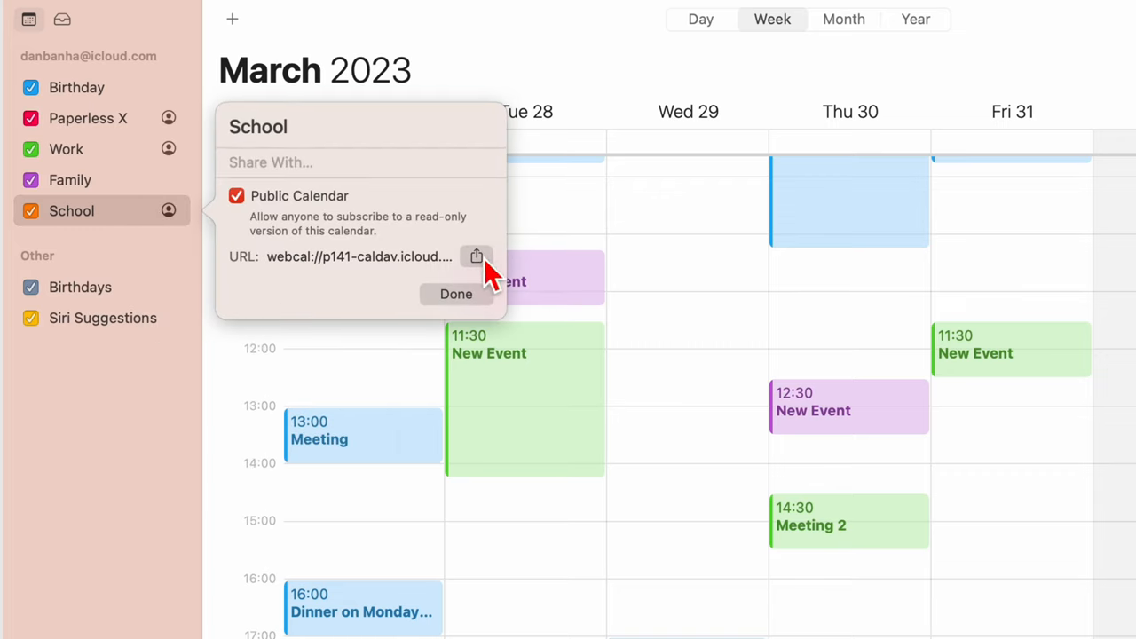
- Bring up the Mail and Messages options for sharing the School calendar's public URL
{"action": "left_click", "coordinate": [476, 256]}
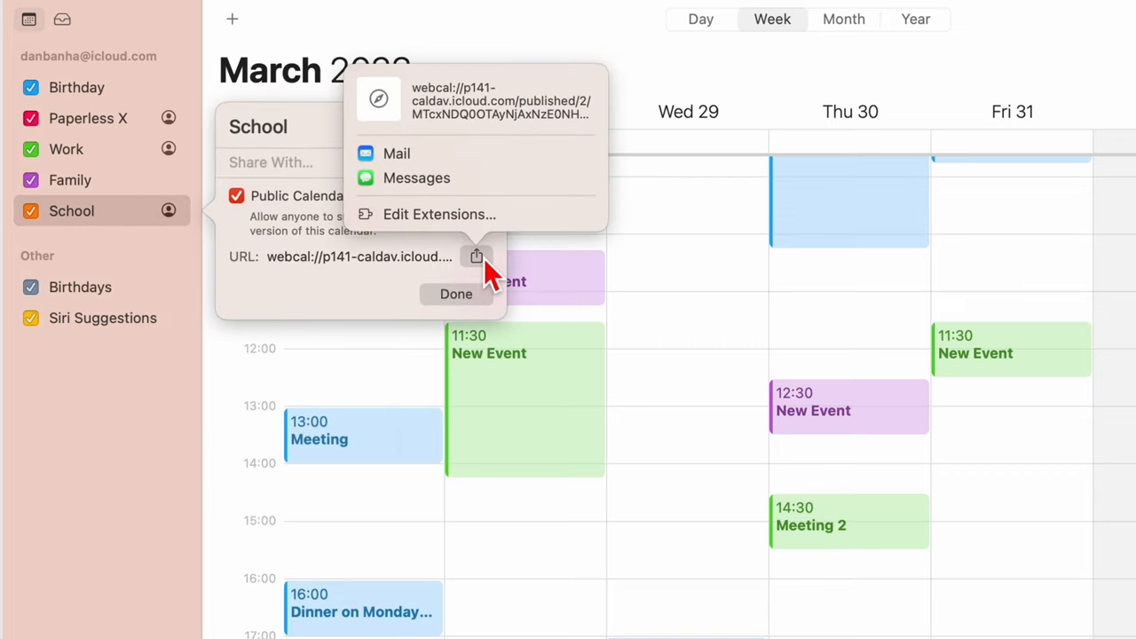
{"action": "mouse_move", "coordinate": [383, 305]}
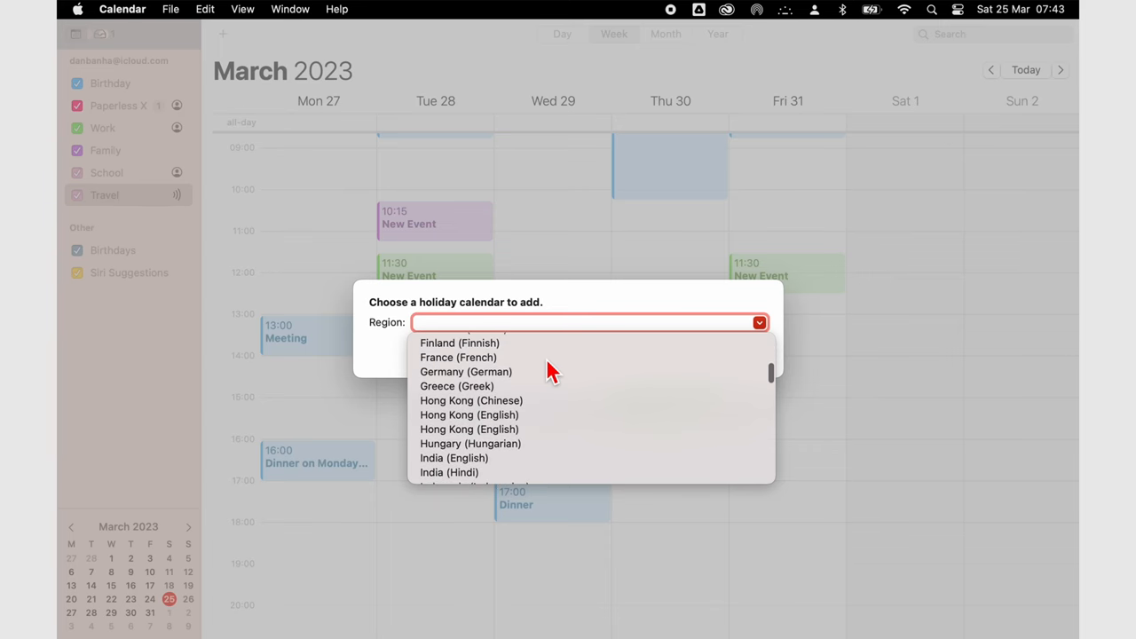
- Subscribe to the United States (English) holiday calendar and confirm its weekly-refresh settings
{"action": "scroll", "scroll_direction": "down", "scroll_amount": 3}
{"action": "type", "text": "United States (English)"}
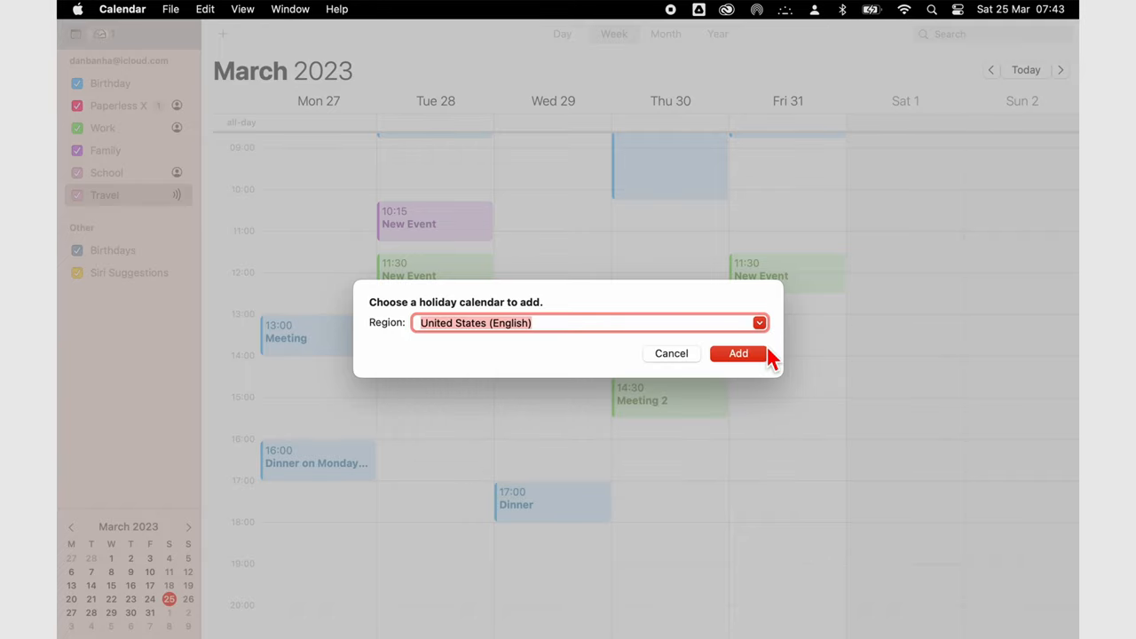
{"action": "left_click", "coordinate": [739, 354]}
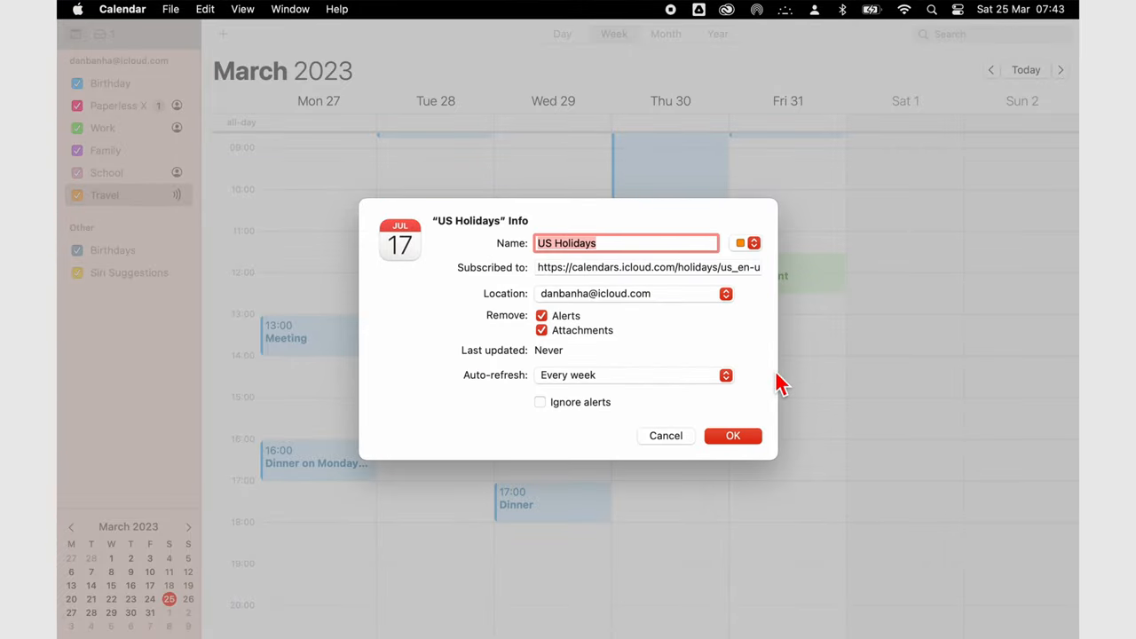
{"action": "left_click", "coordinate": [734, 437]}
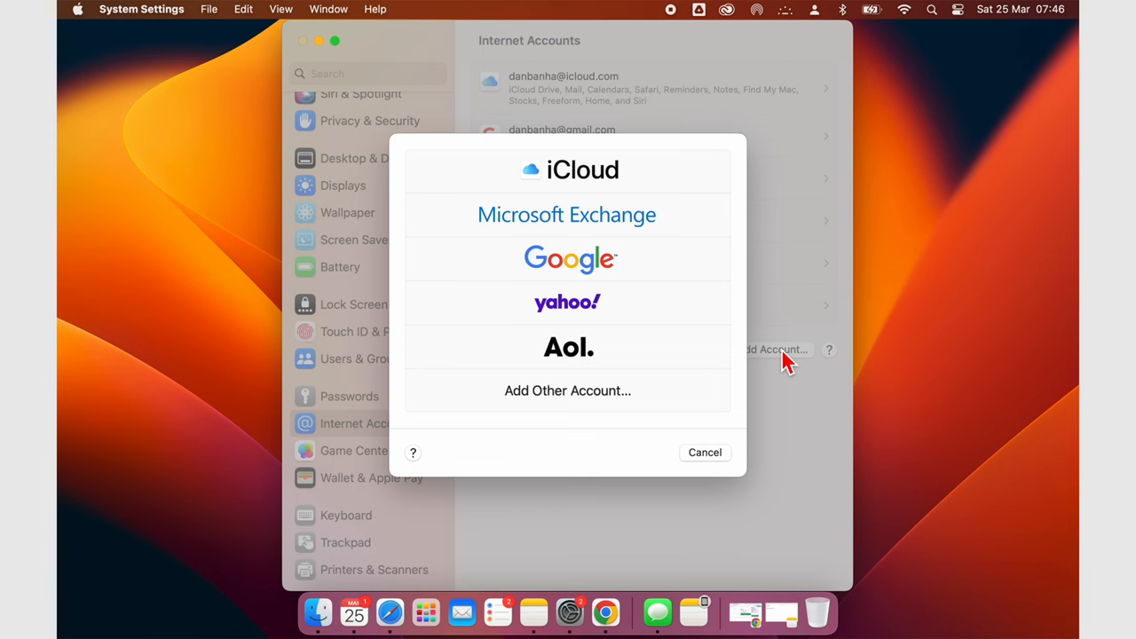
{"action": "mouse_move", "coordinate": [636, 163]}
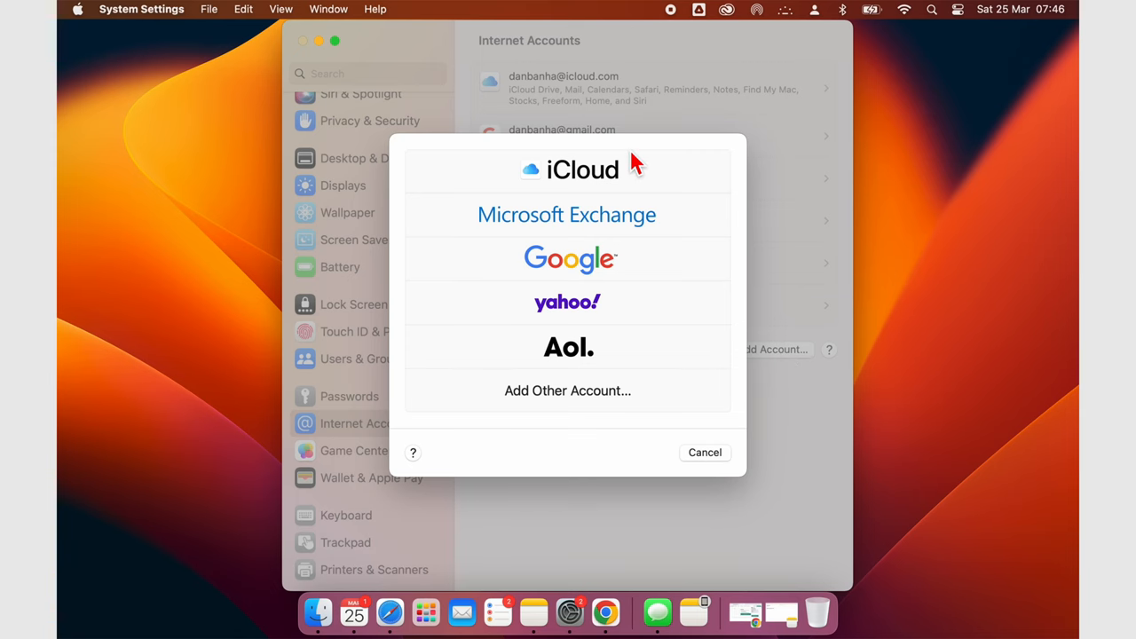
{"action": "mouse_move", "coordinate": [655, 149]}
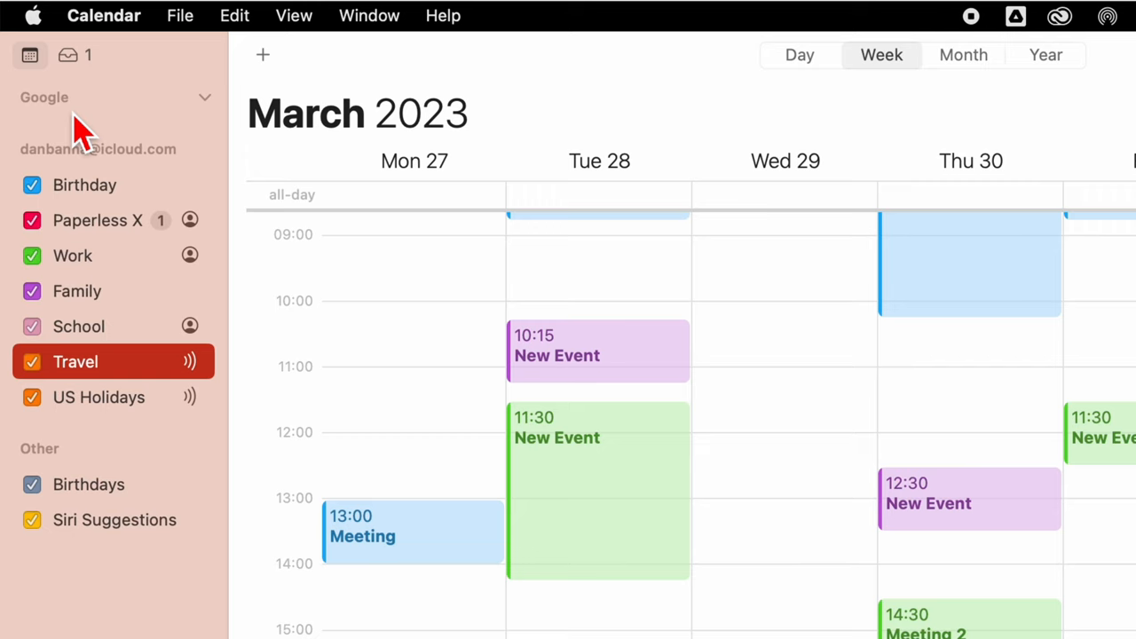
- Expand the Google account's calendars and hide the Work calendar's events from the week
{"action": "left_click", "coordinate": [206, 97]}
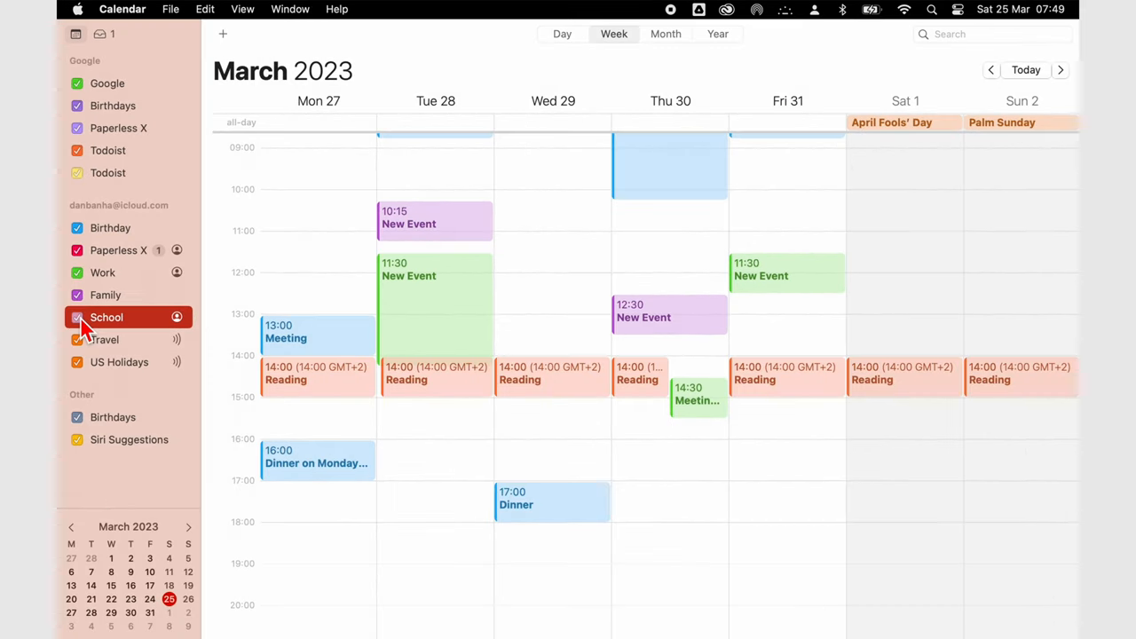
{"action": "mouse_move", "coordinate": [85, 167]}
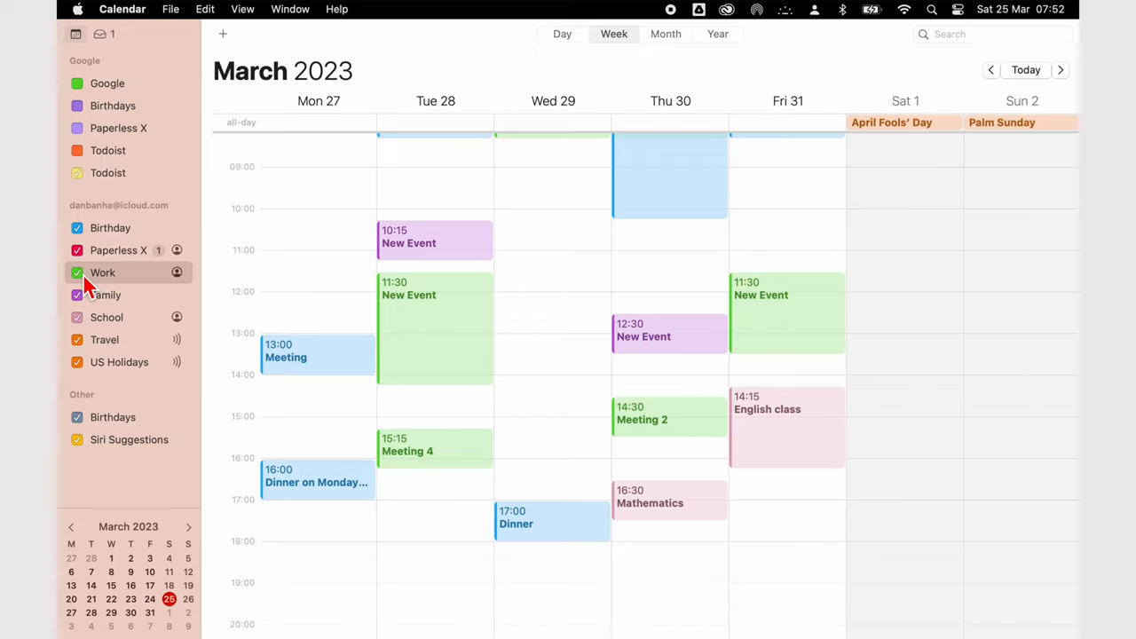
{"action": "left_click", "coordinate": [78, 273]}
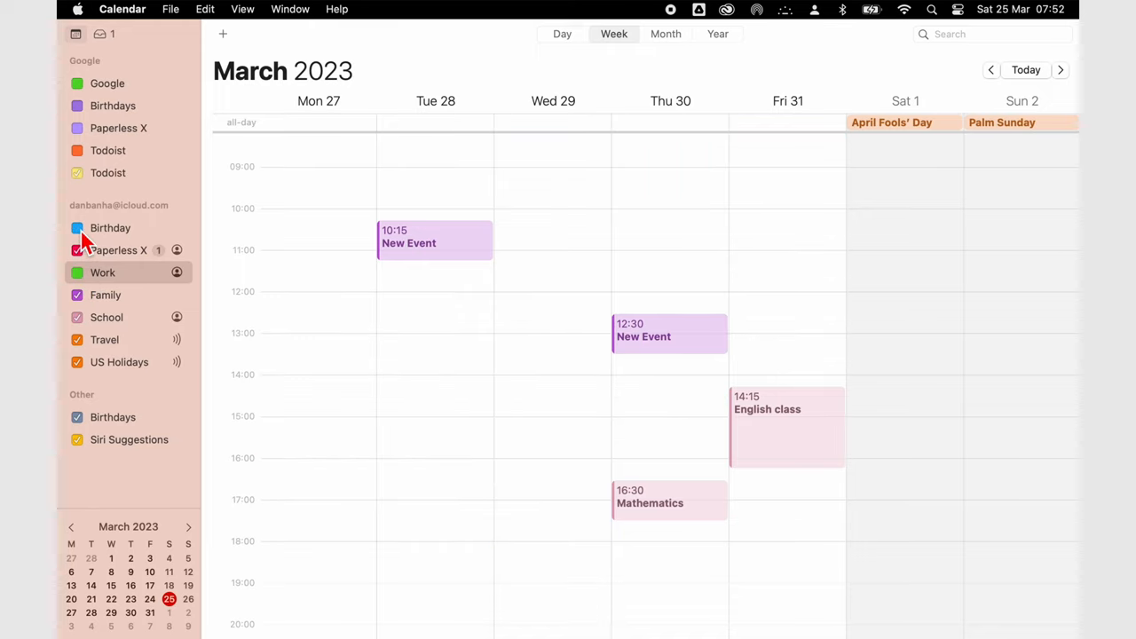
- Merge the Family calendar into Birthday and confirm, so its events show in blue
{"action": "right_click", "coordinate": [107, 294]}
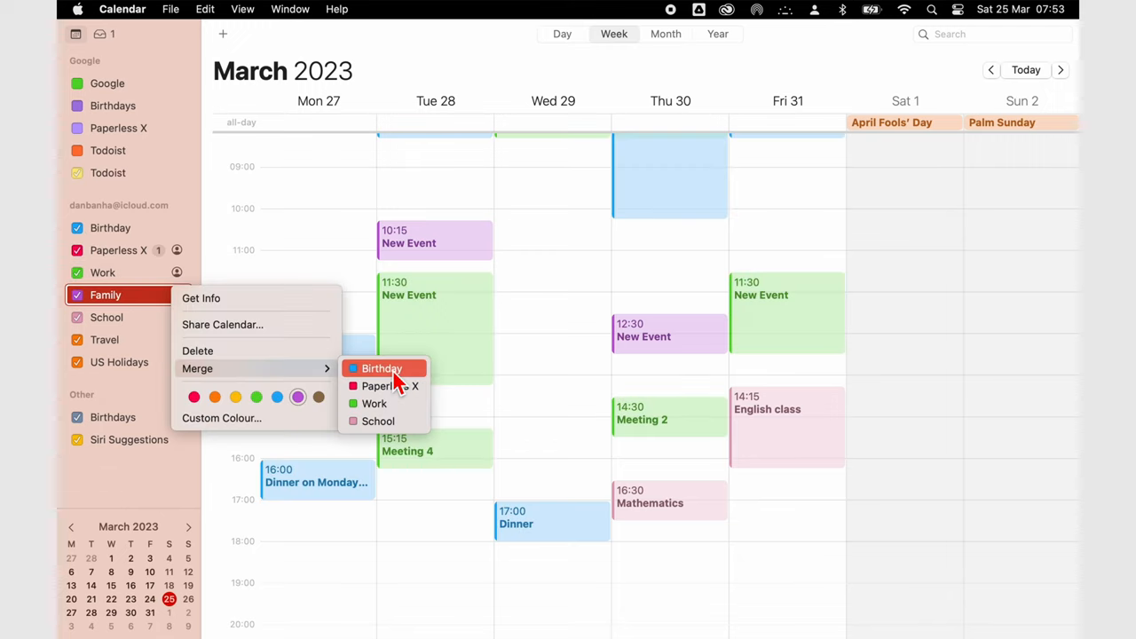
{"action": "left_click", "coordinate": [382, 368]}
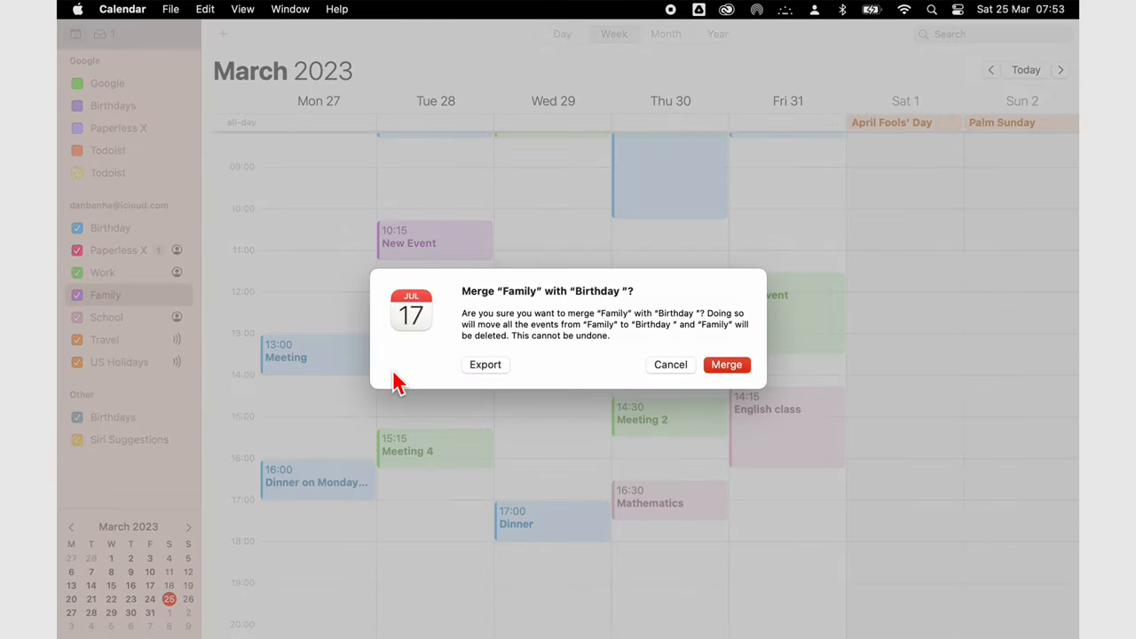
{"action": "mouse_move", "coordinate": [594, 389]}
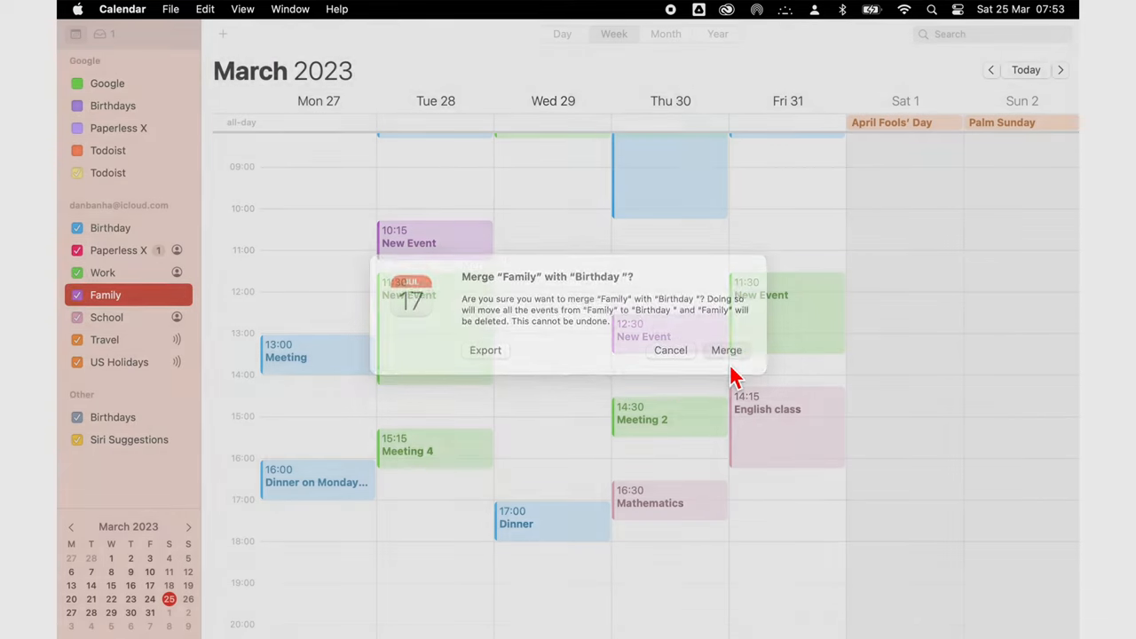
{"action": "left_click", "coordinate": [726, 350]}
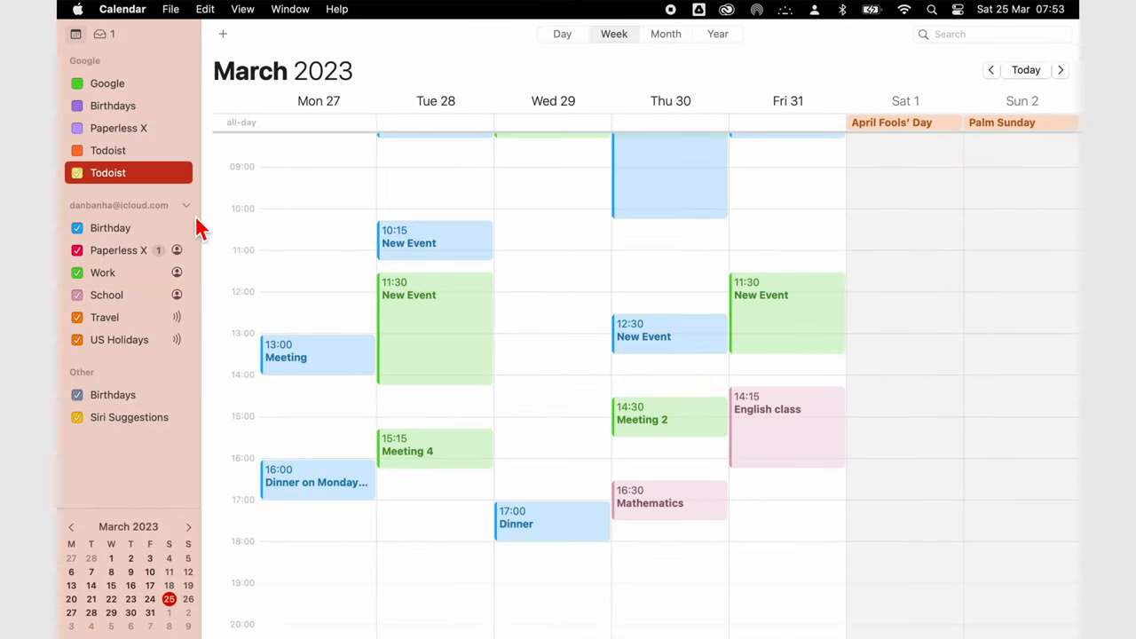
{"action": "left_click", "coordinate": [110, 227]}
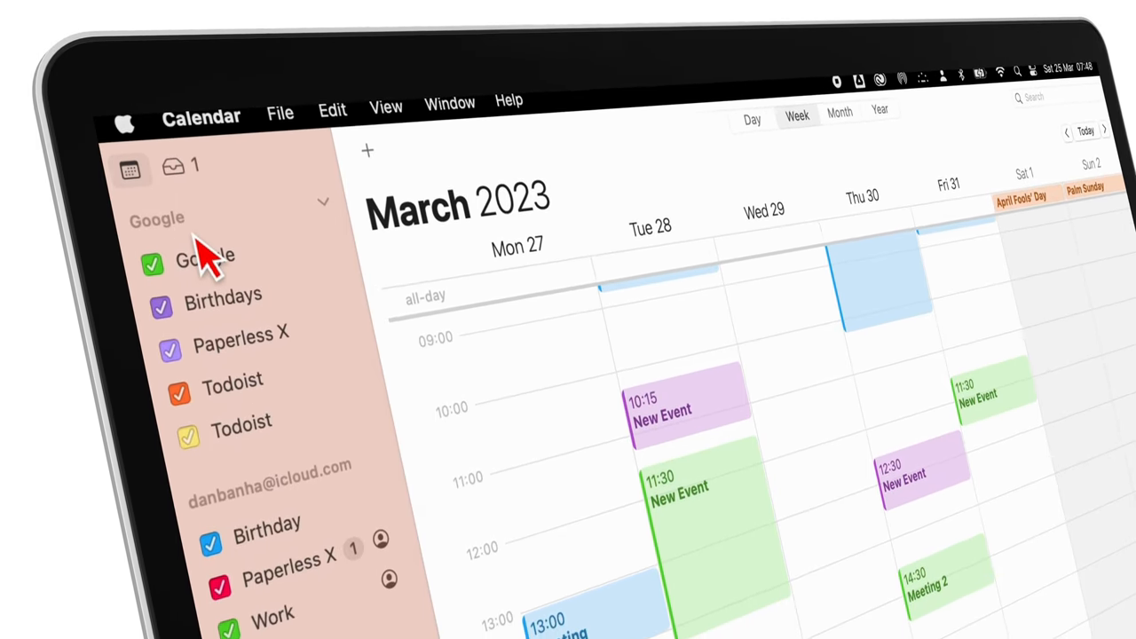
- Move a New Event to an earlier morning slot in the week
{"action": "scroll", "scroll_direction": "down", "scroll_amount": 3}
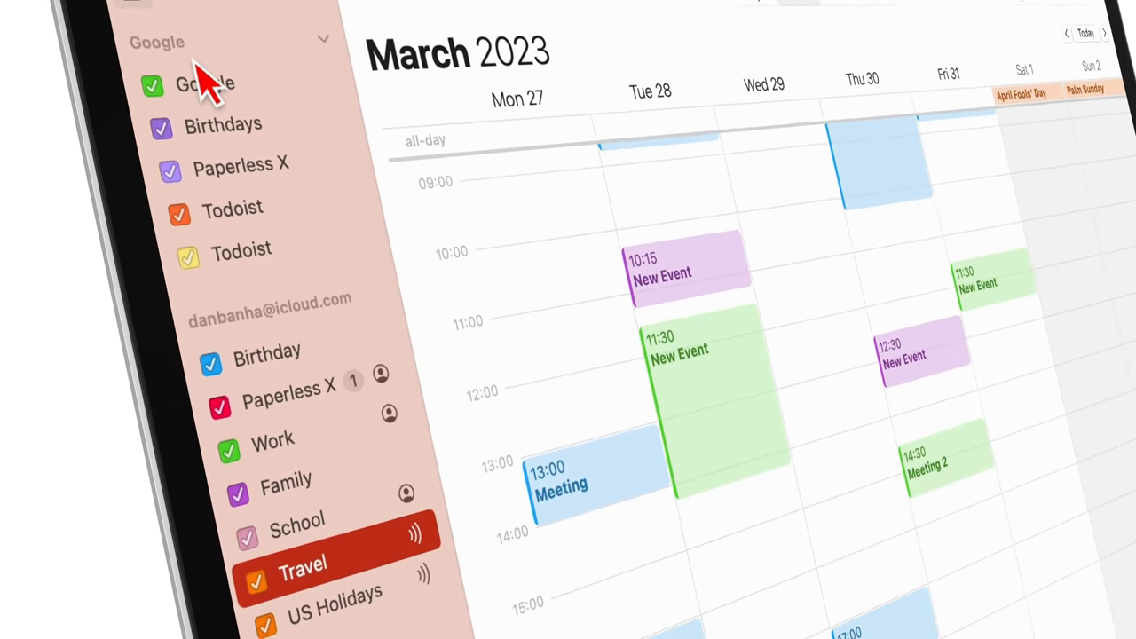
{"action": "scroll", "scroll_direction": "down", "scroll_amount": 3}
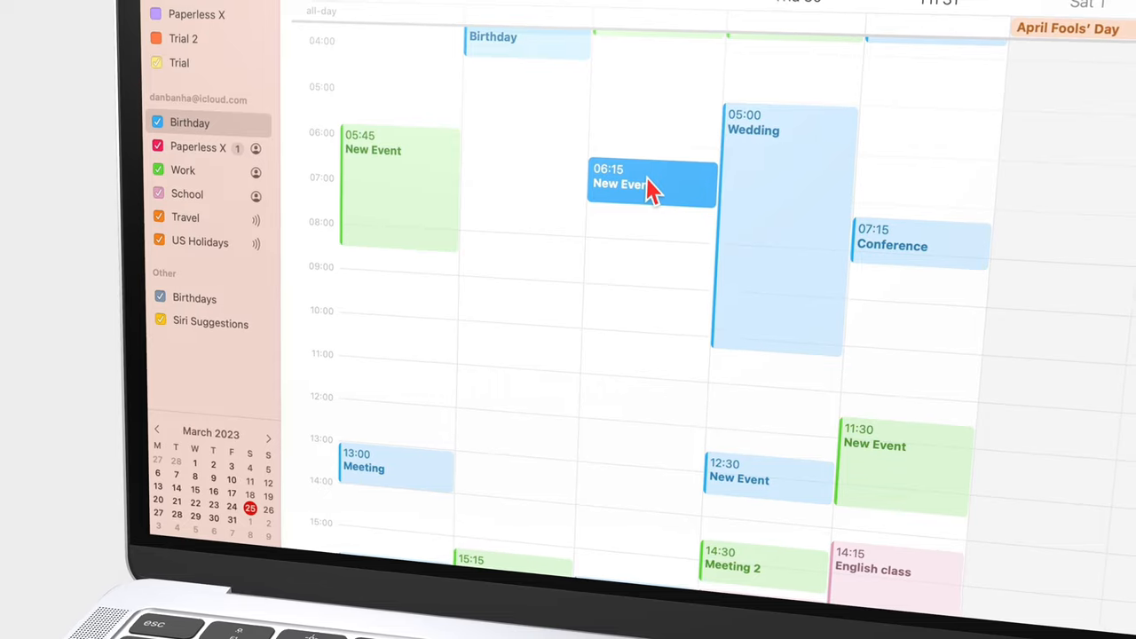
{"action": "left_click_drag", "start_coordinate": [654, 183], "coordinate": [483, 298]}
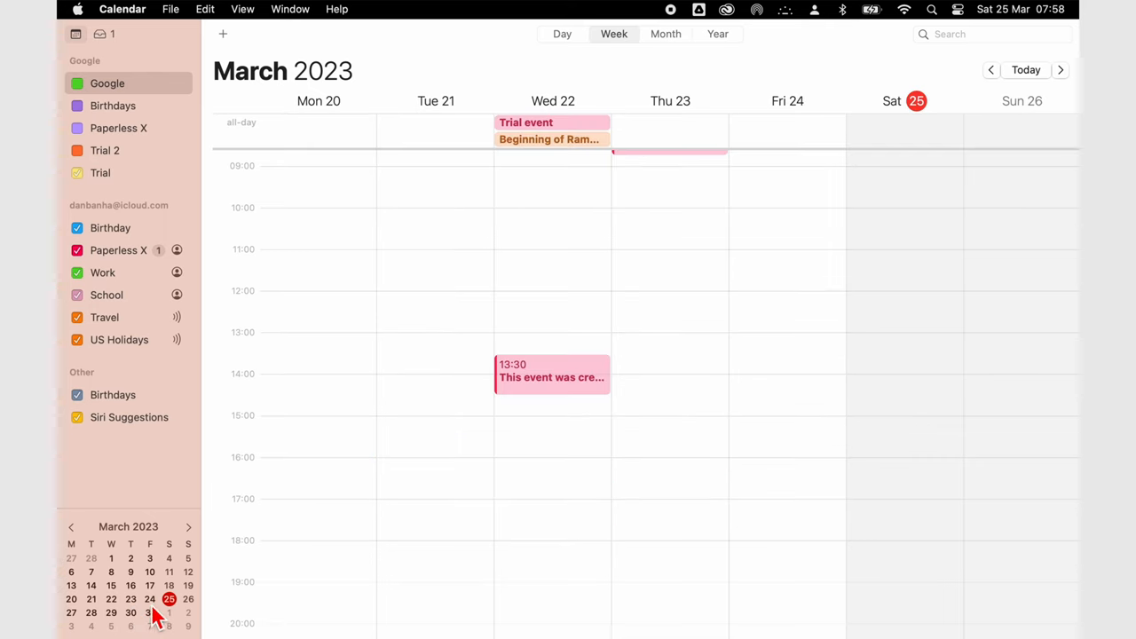
- Jump to the week of 27 March, switch to month view and start a search for 'new'
{"action": "left_click", "coordinate": [1060, 71]}
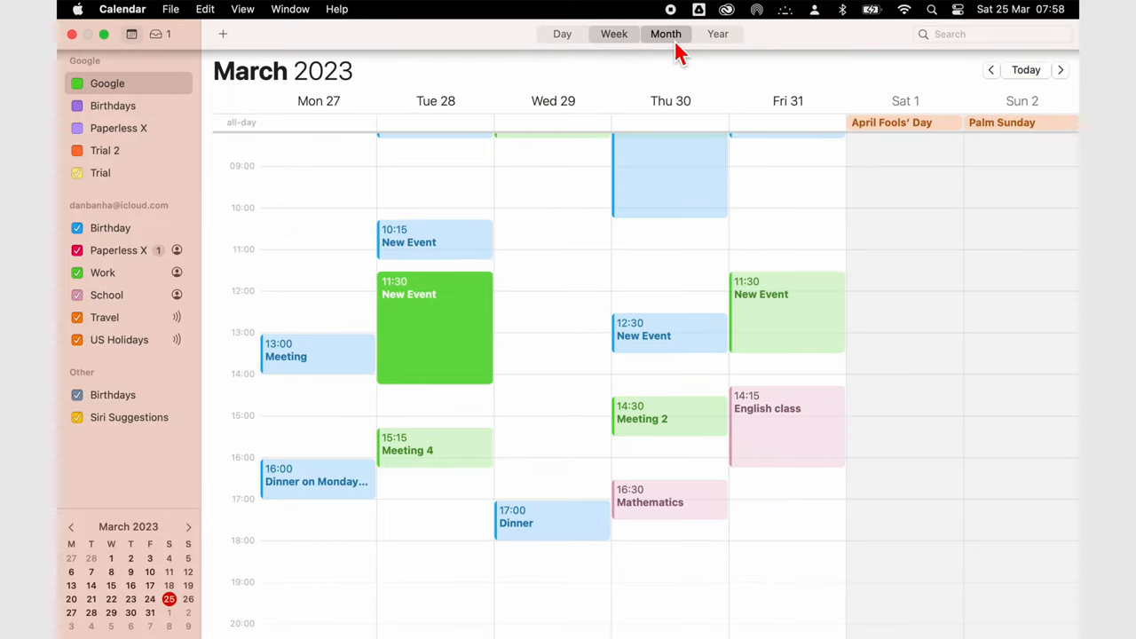
{"action": "left_click", "coordinate": [666, 34]}
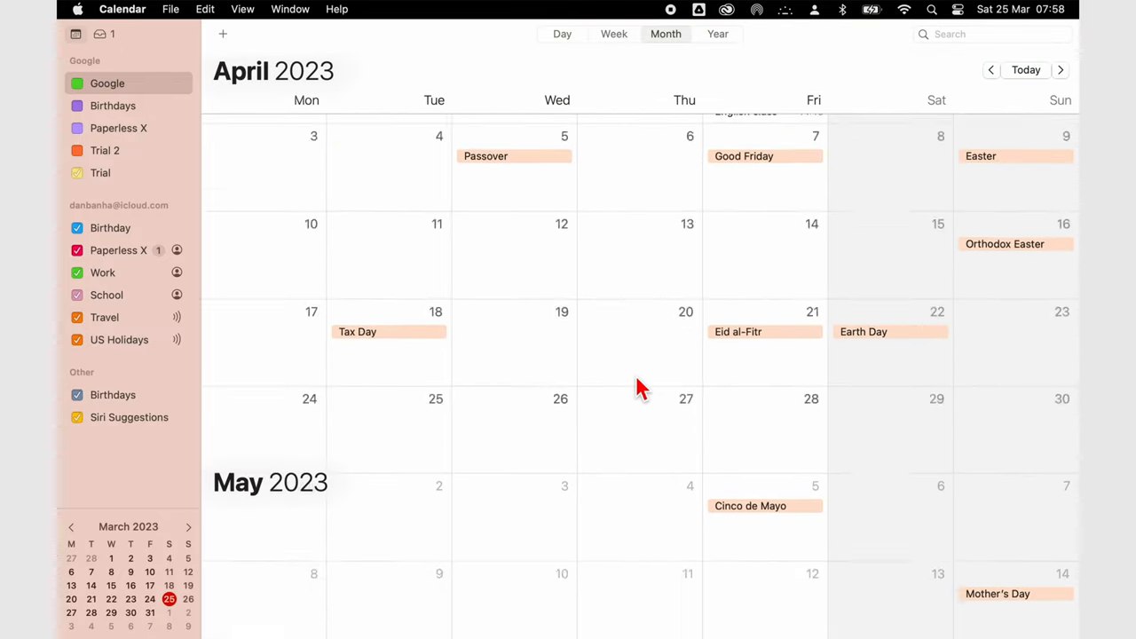
{"action": "type", "text": "new"}
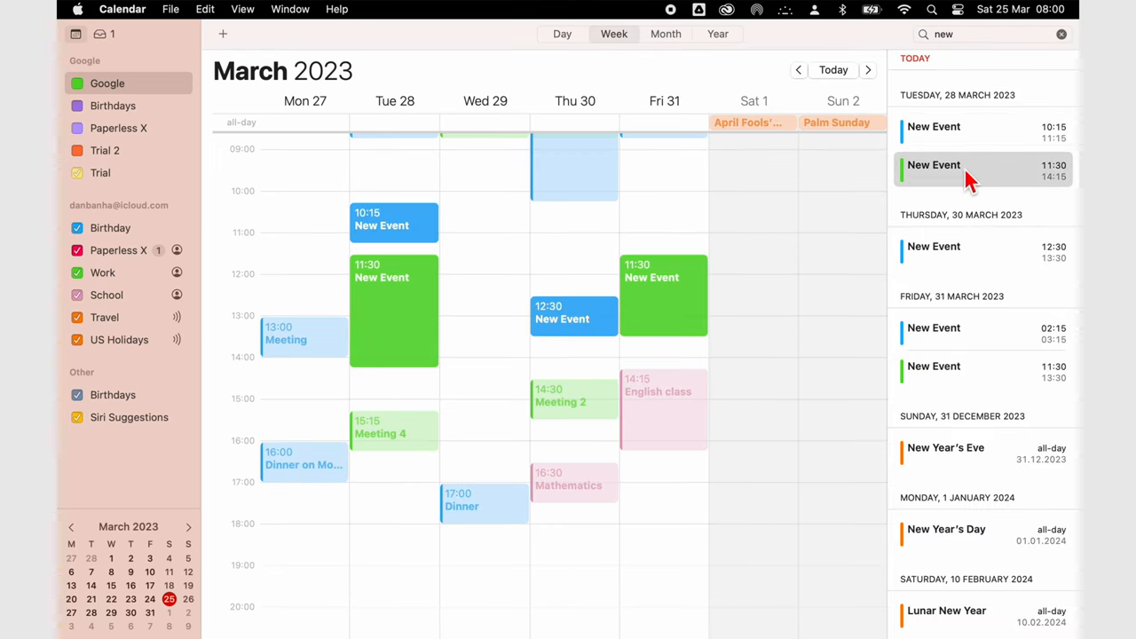
- Restrict the search for New to a single field, listing yearly all-day holiday entries
{"action": "type", "text": "Work"}
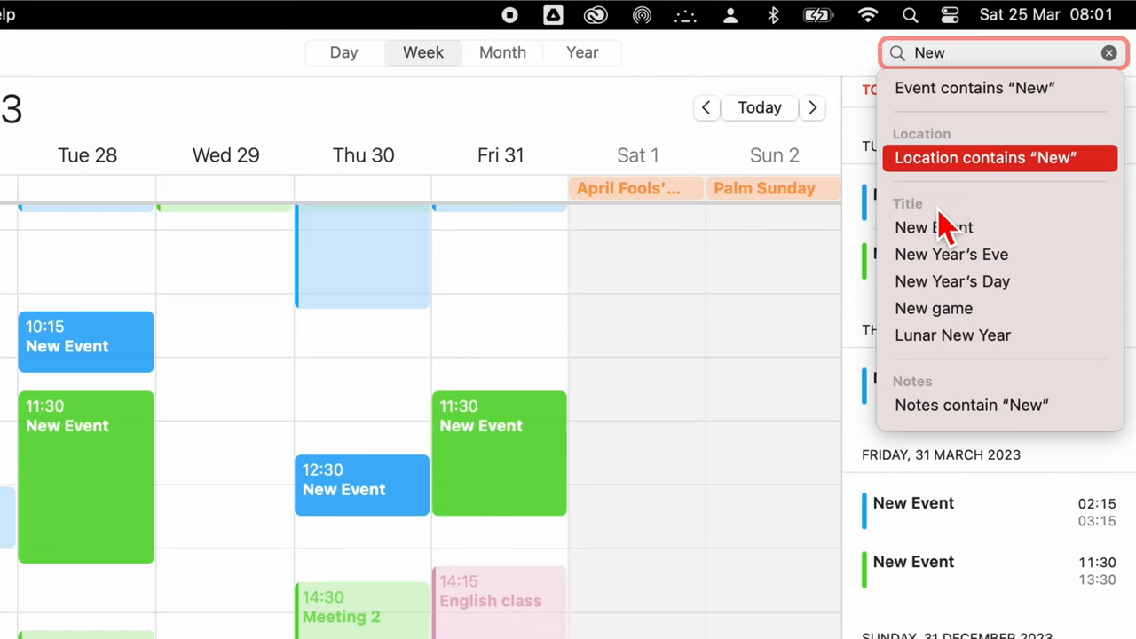
{"action": "left_click", "coordinate": [971, 405]}
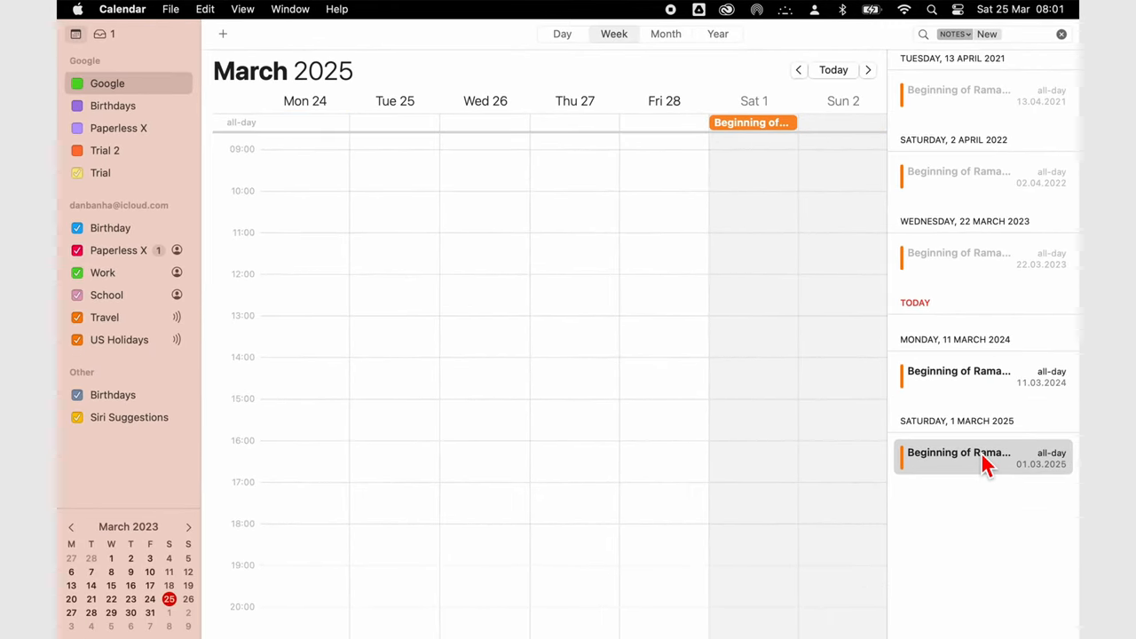
{"action": "mouse_move", "coordinate": [969, 313]}
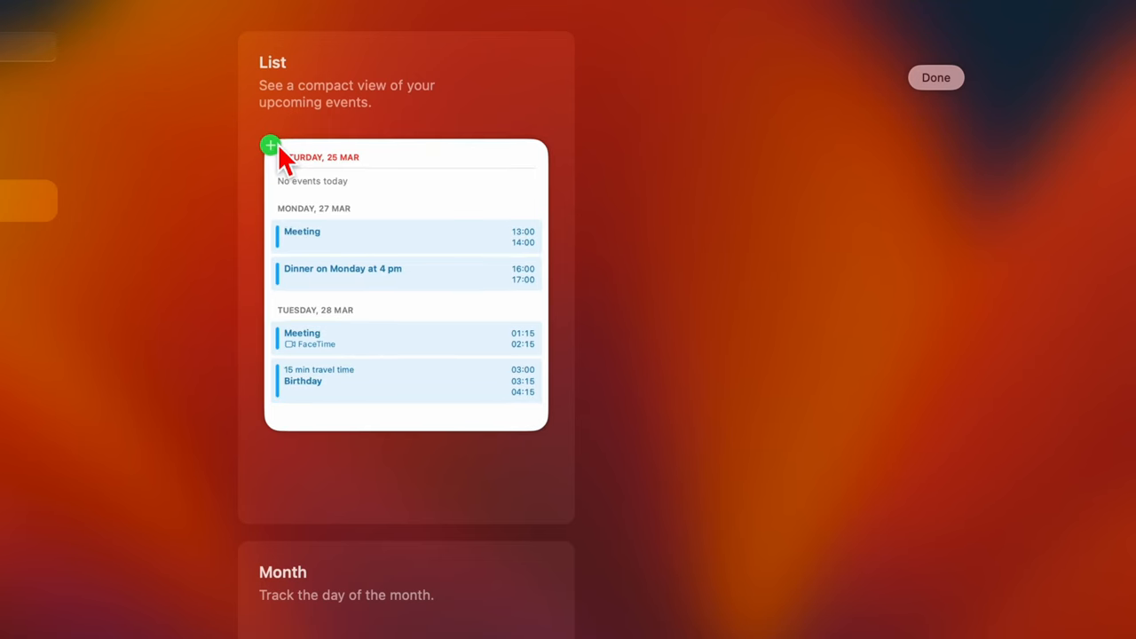
- Add the Calendar List widget of upcoming events to the desktop from the widget gallery
{"action": "left_click", "coordinate": [270, 146]}
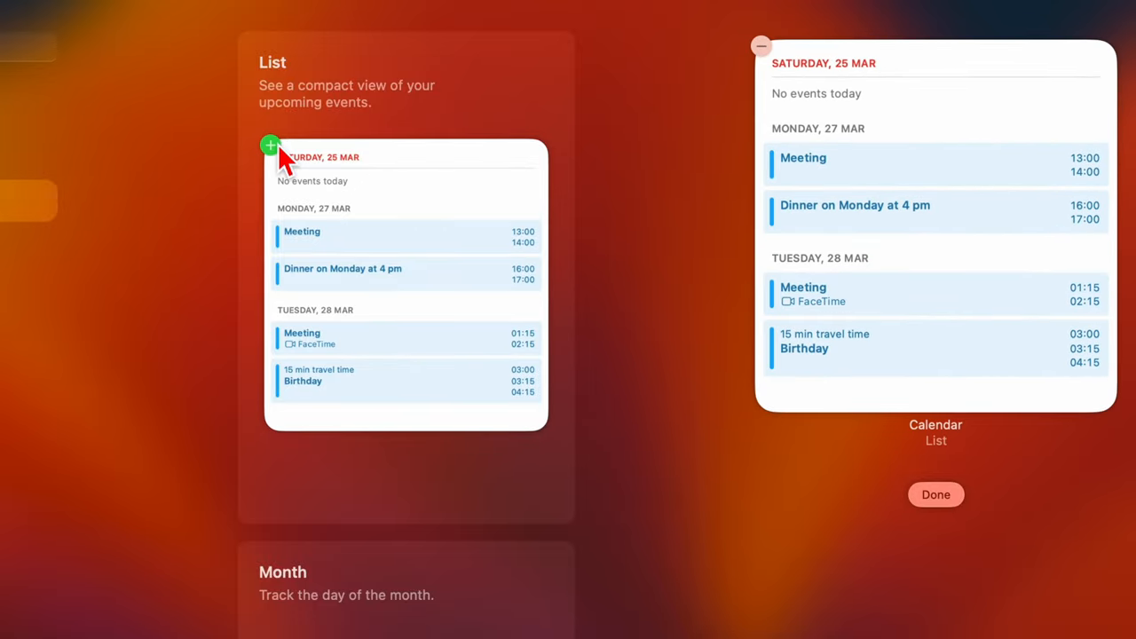
{"action": "scroll", "scroll_direction": "down", "scroll_amount": 3}
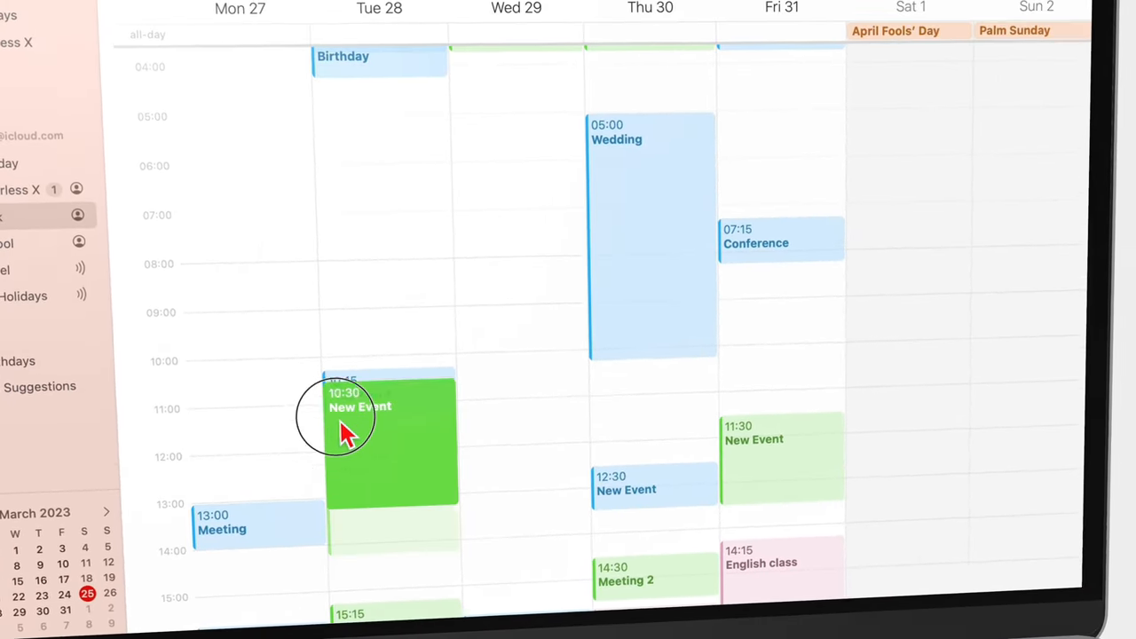
- Move Tuesday's New Event to 07:45 and another to Wednesday 06:15
{"action": "left_click_drag", "start_coordinate": [391, 418], "coordinate": [258, 239]}
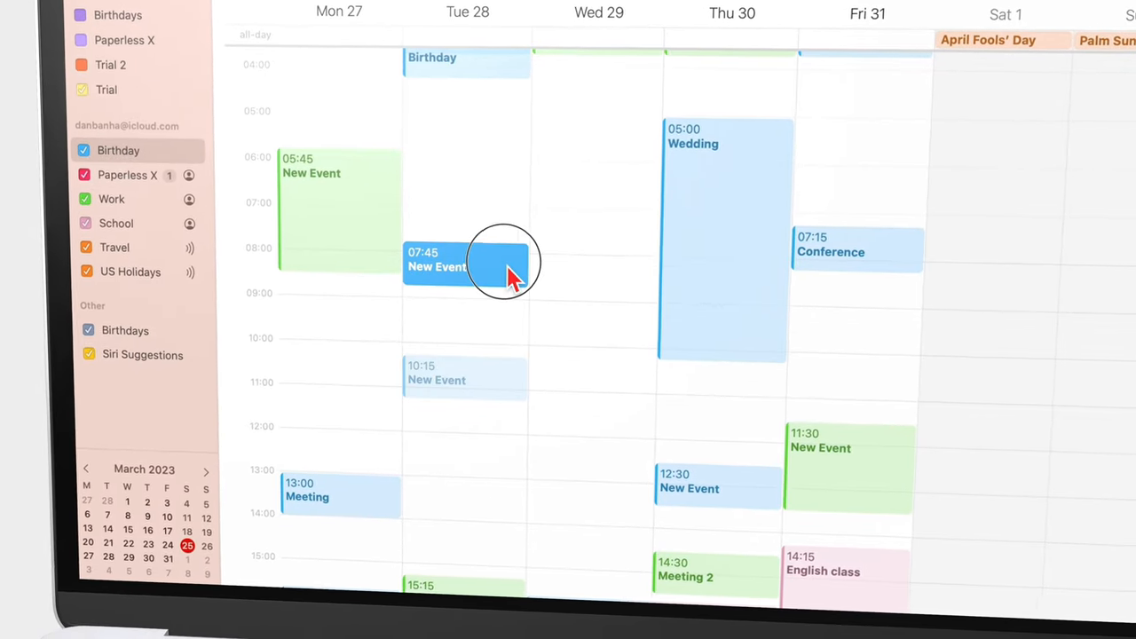
{"action": "left_click_drag", "start_coordinate": [465, 262], "coordinate": [657, 181]}
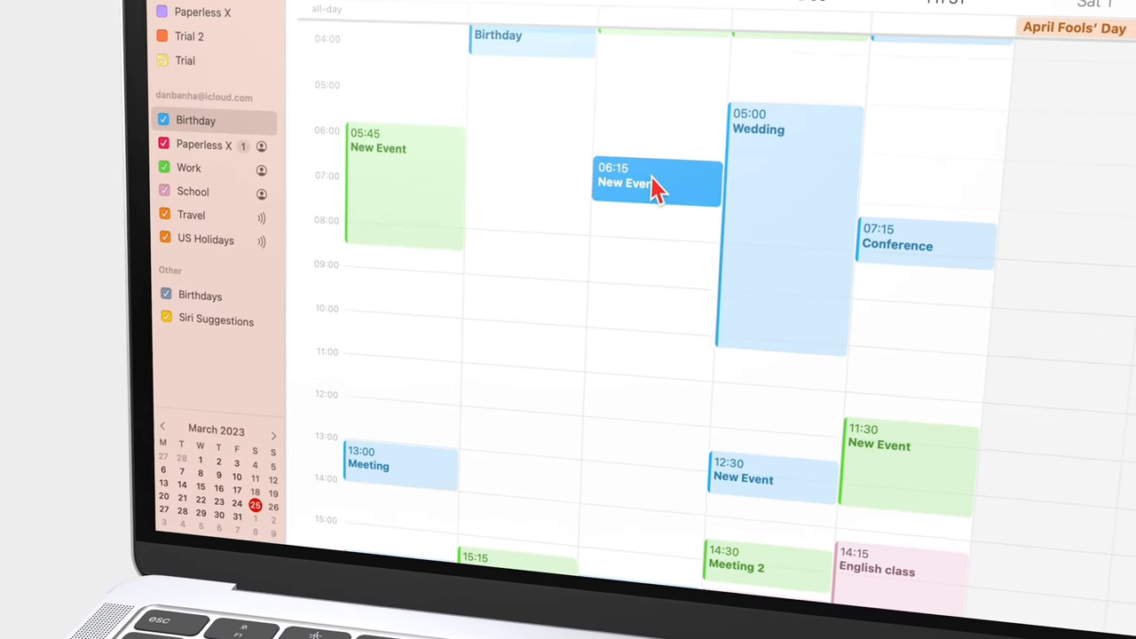
- Check the Work calendar's Public Calendar sharing option, leaving it not public
{"action": "left_click", "coordinate": [170, 9]}
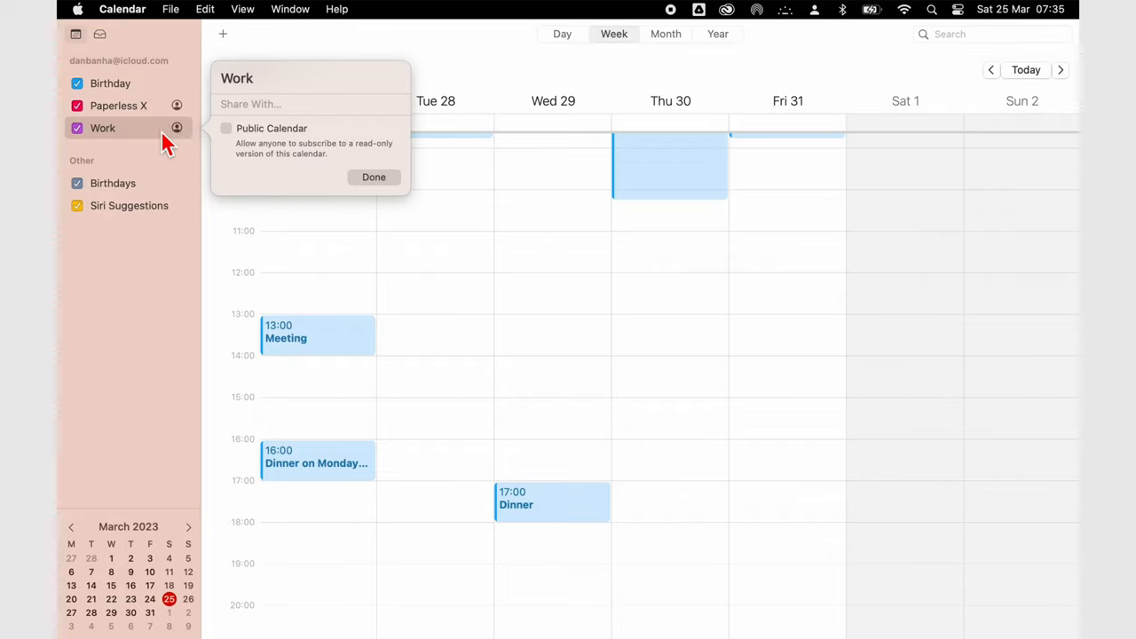
{"action": "left_click", "coordinate": [170, 9]}
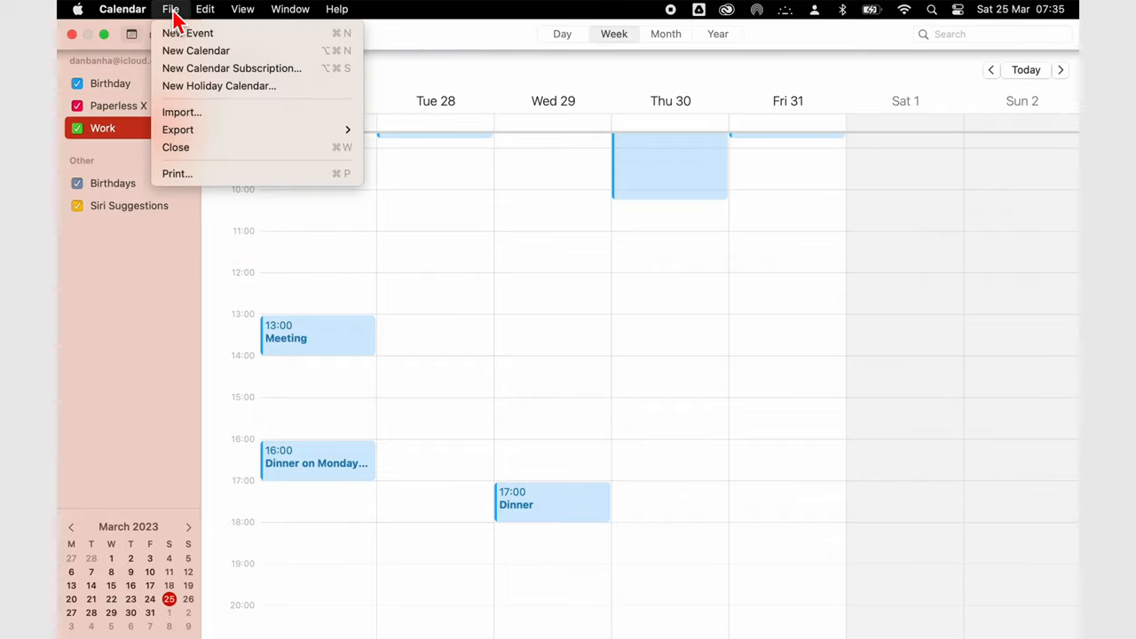
{"action": "left_click", "coordinate": [195, 50]}
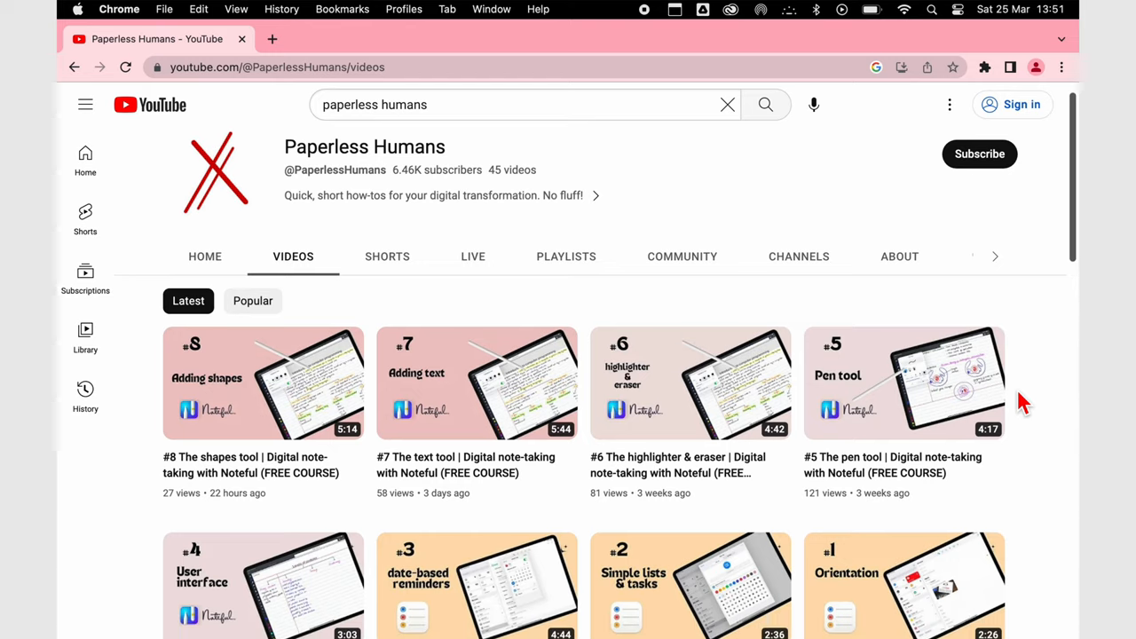
{"action": "scroll", "scroll_direction": "down", "scroll_amount": 3}
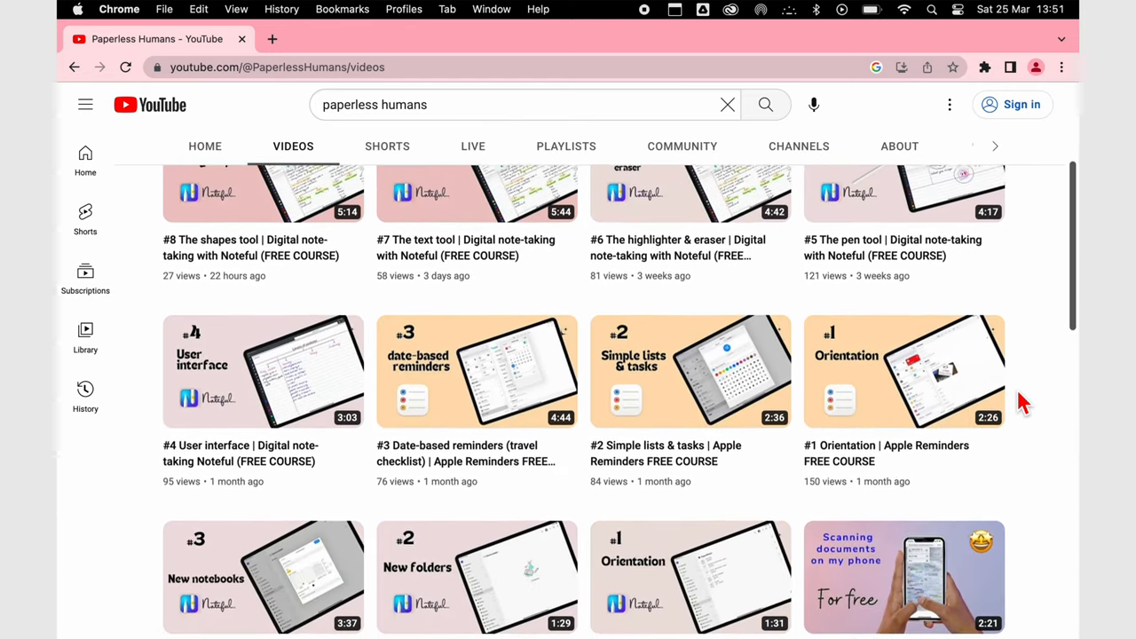
{"action": "scroll", "scroll_direction": "up", "scroll_amount": 3}
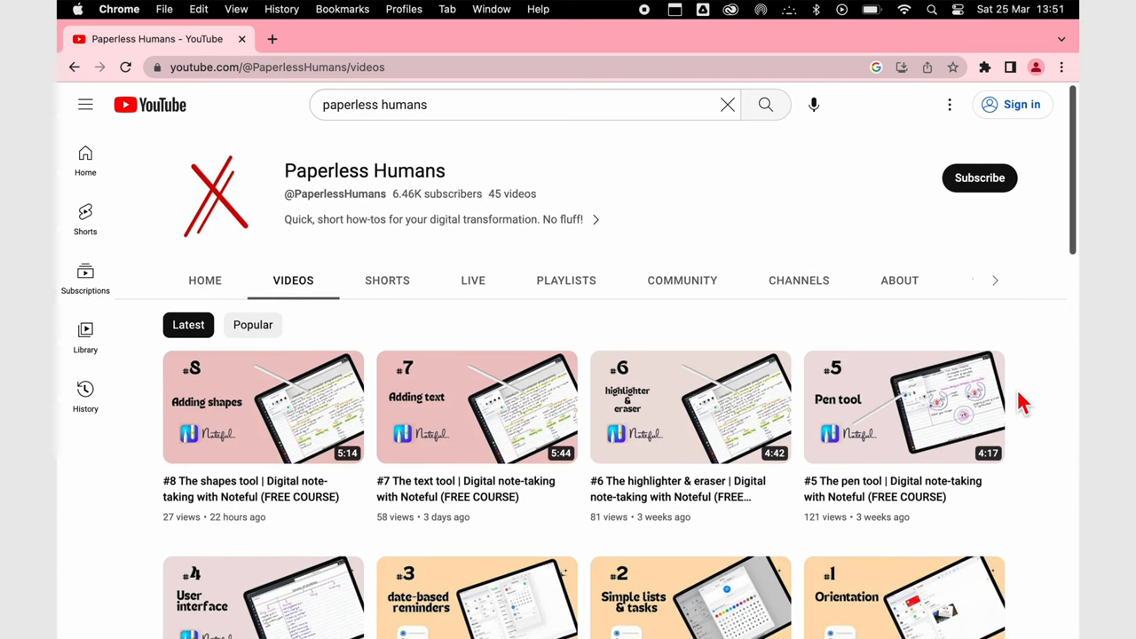